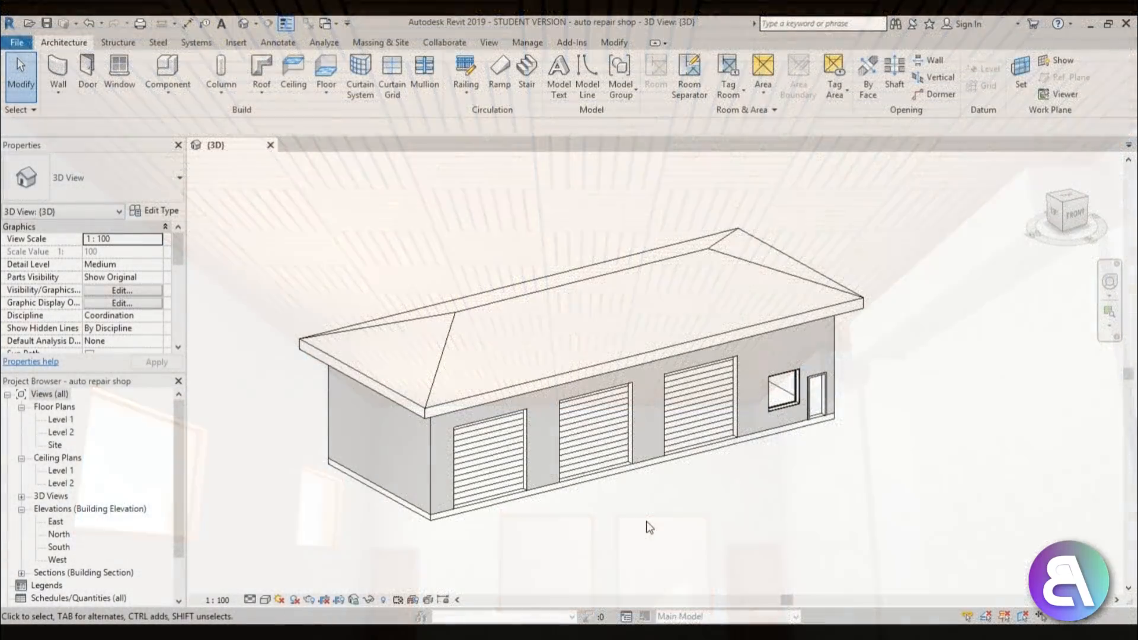
Inspect the Revit building model, briefly selecting and deselecting its roof.
left_click(489, 450)
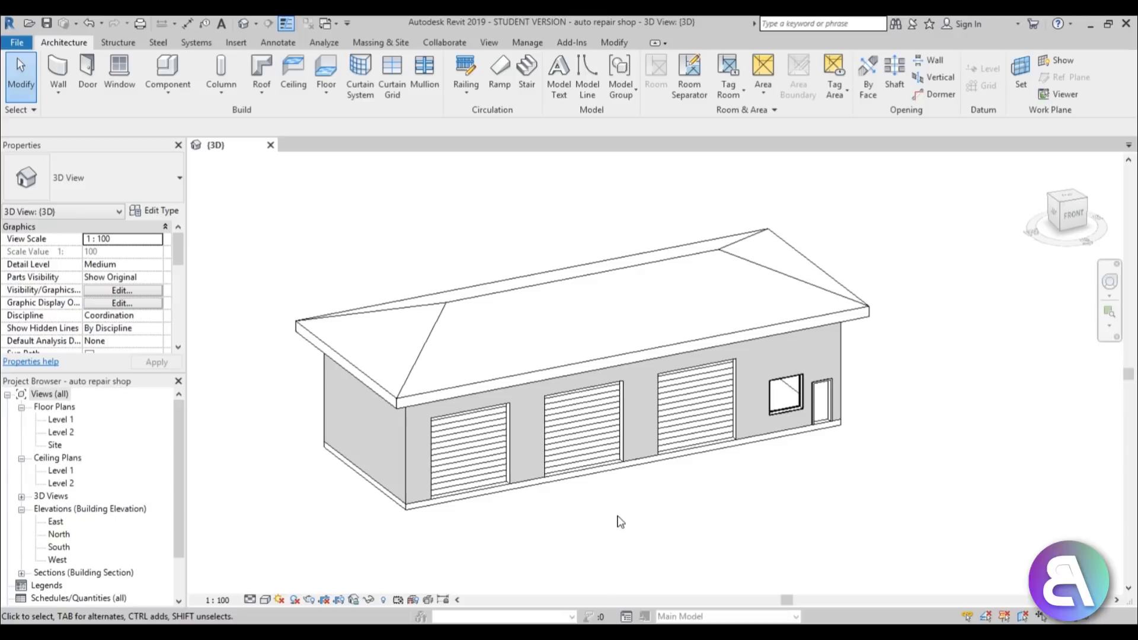
left_click_drag(620, 521, 593, 509)
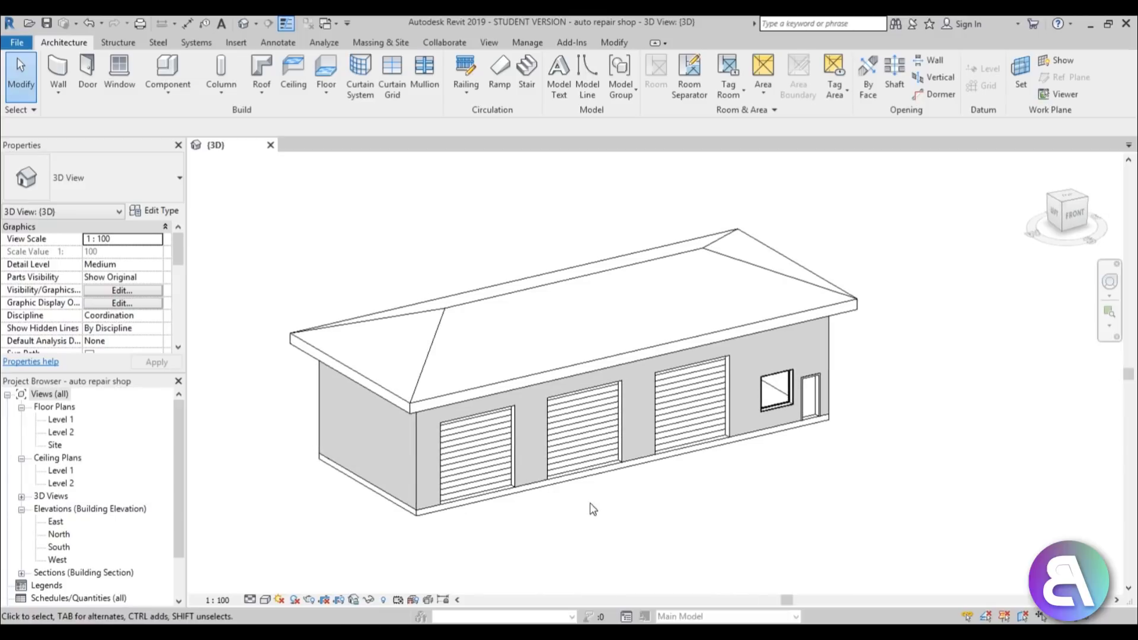
mouse_move(599, 510)
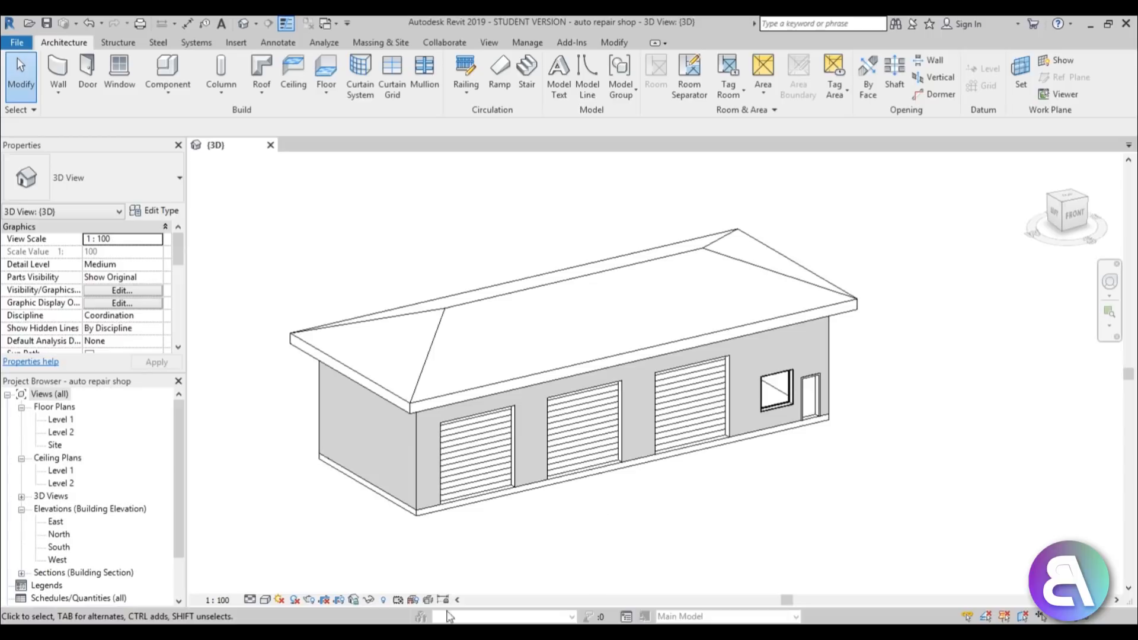
left_click(530, 279)
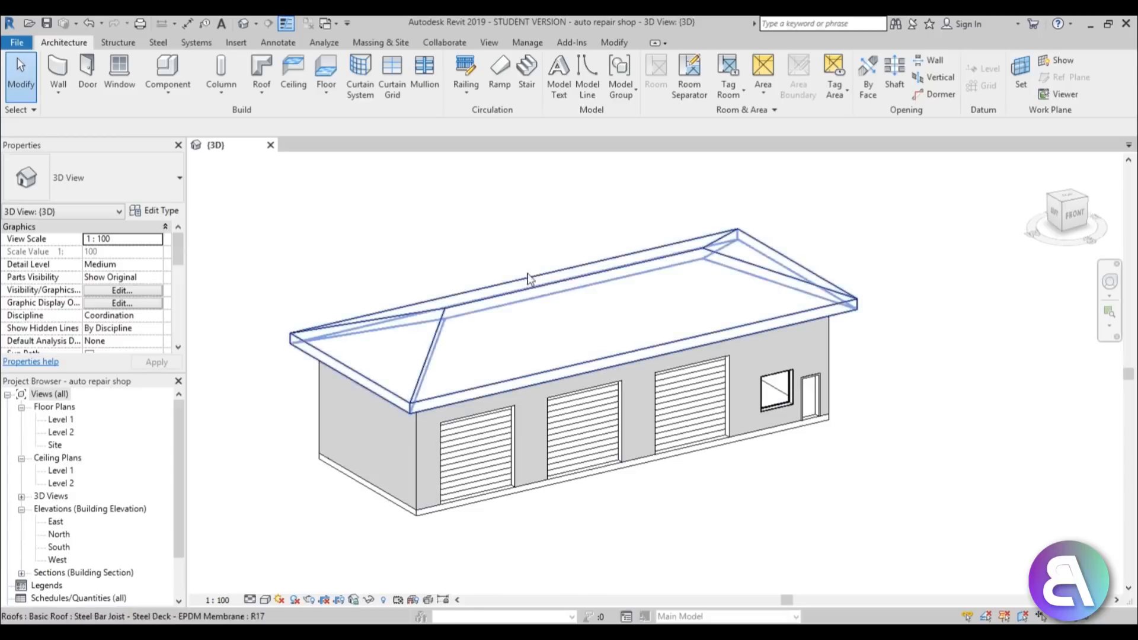
left_click(667, 499)
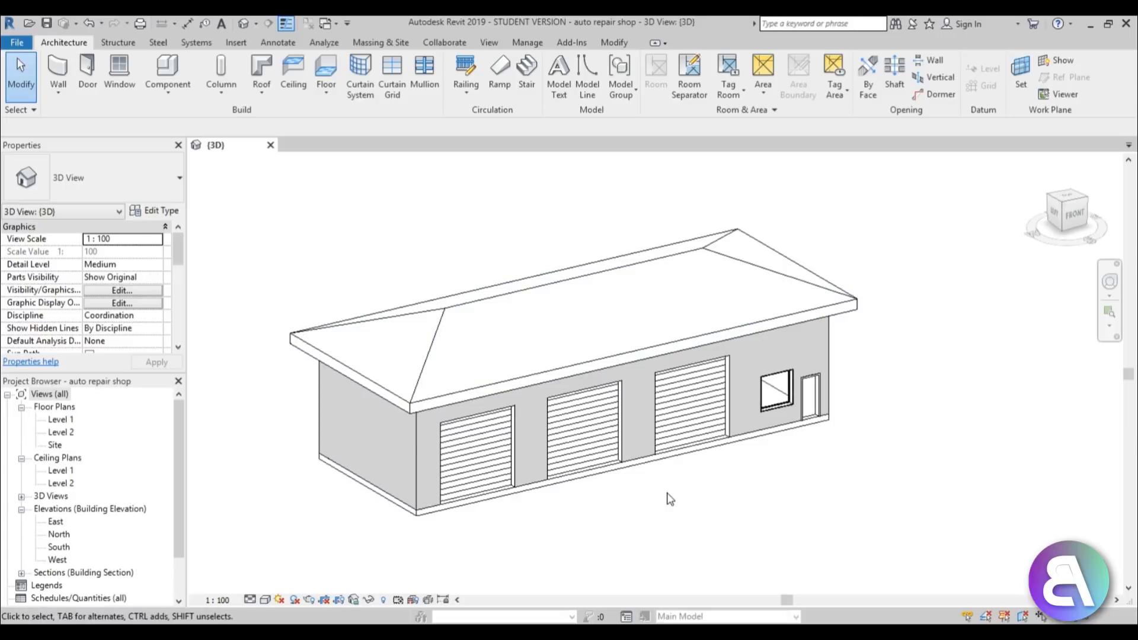
mouse_move(673, 493)
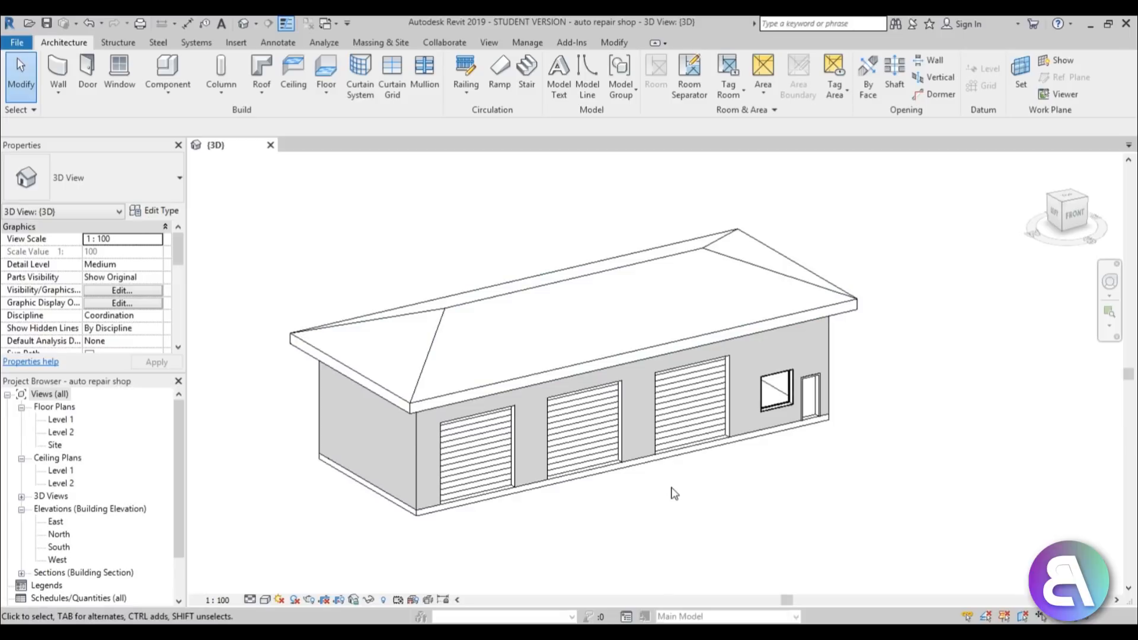
mouse_move(664, 487)
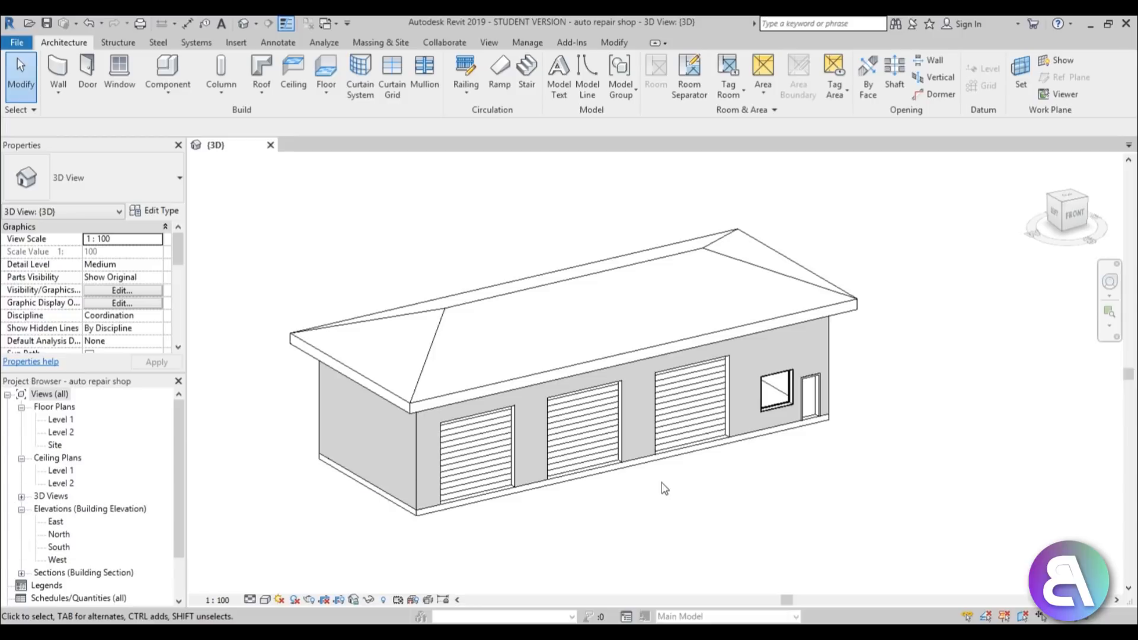
mouse_move(321, 582)
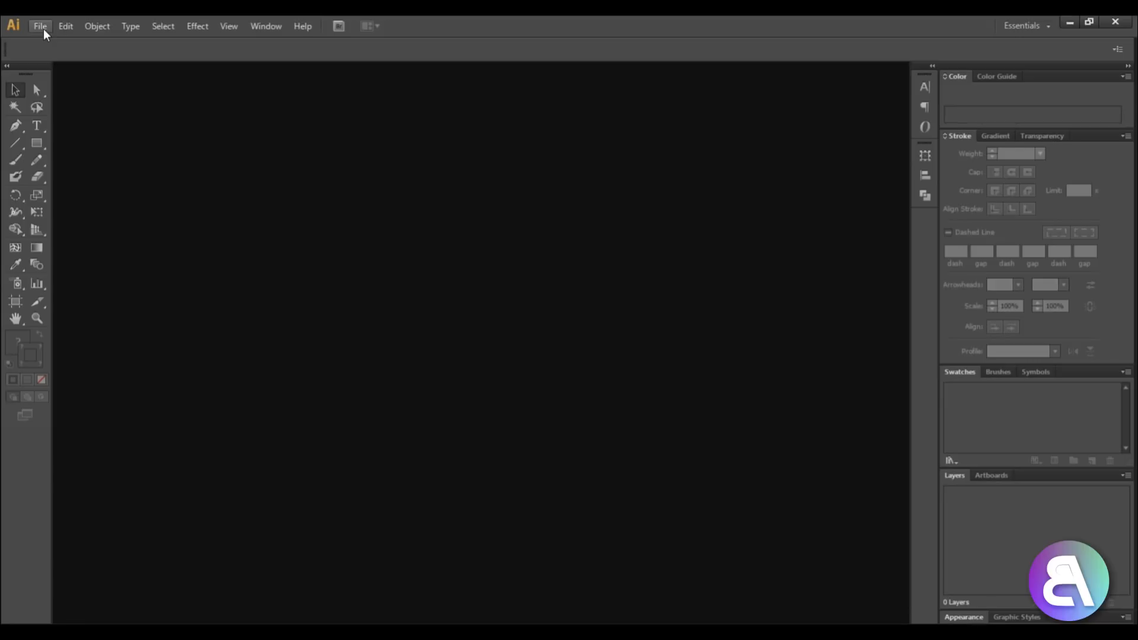
Create a new blank 10 × 10 cm Illustrator document with default settings.
left_click(41, 25)
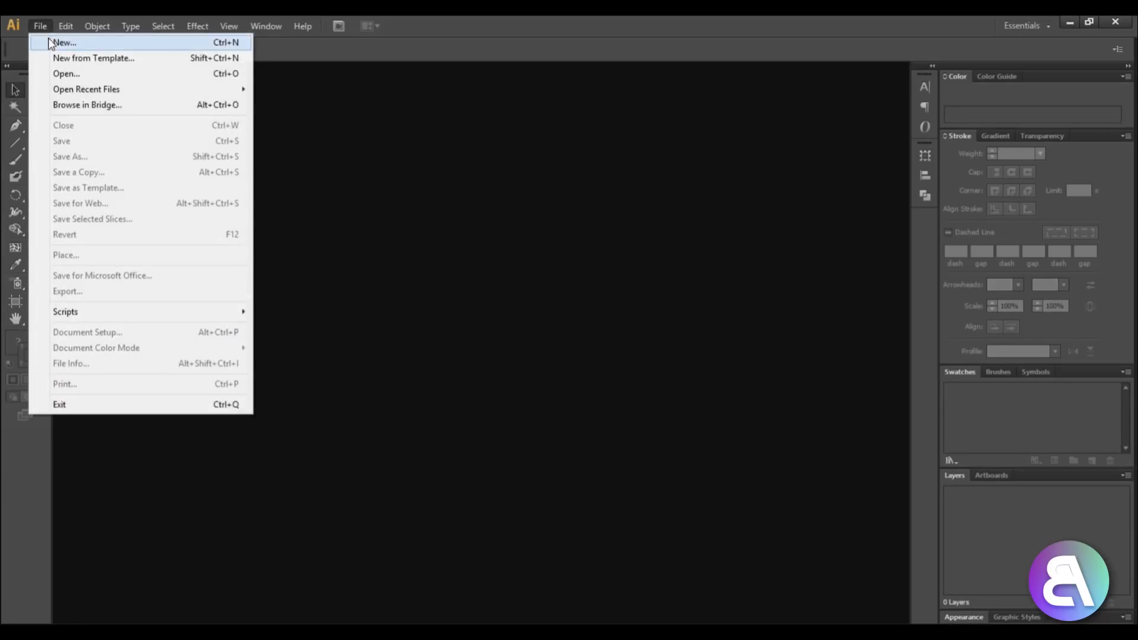
left_click(64, 43)
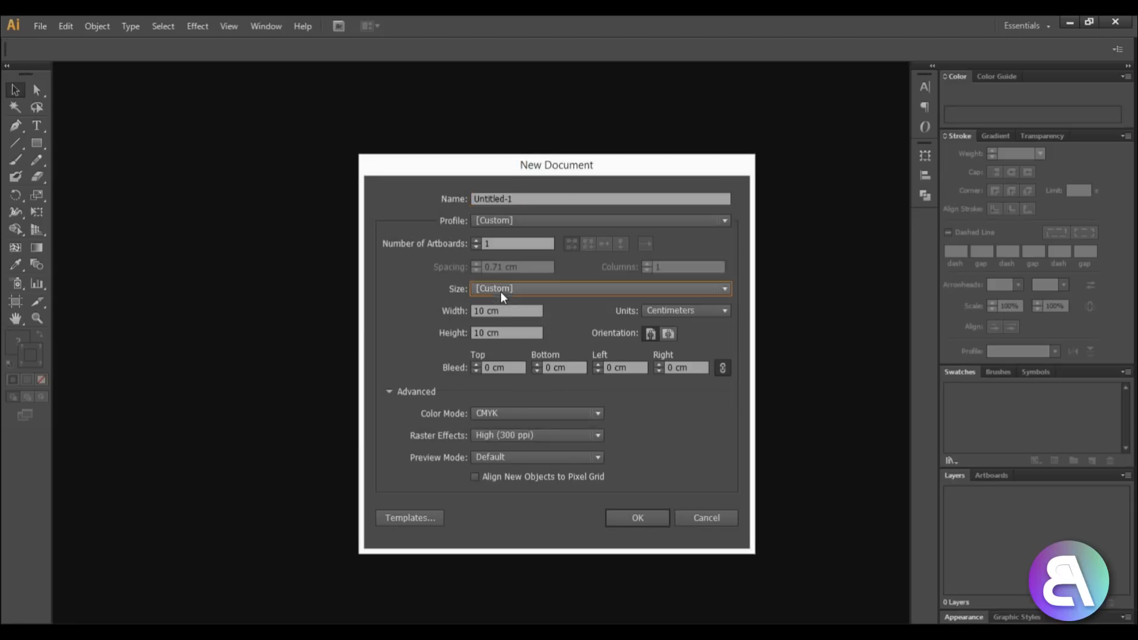
mouse_move(650, 528)
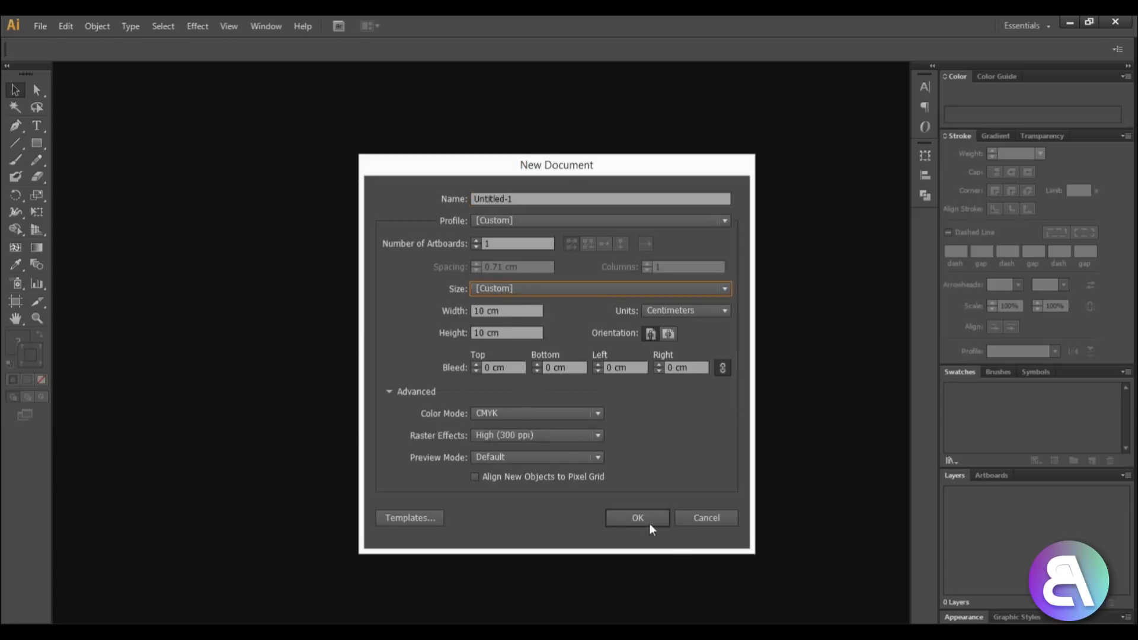
left_click(637, 518)
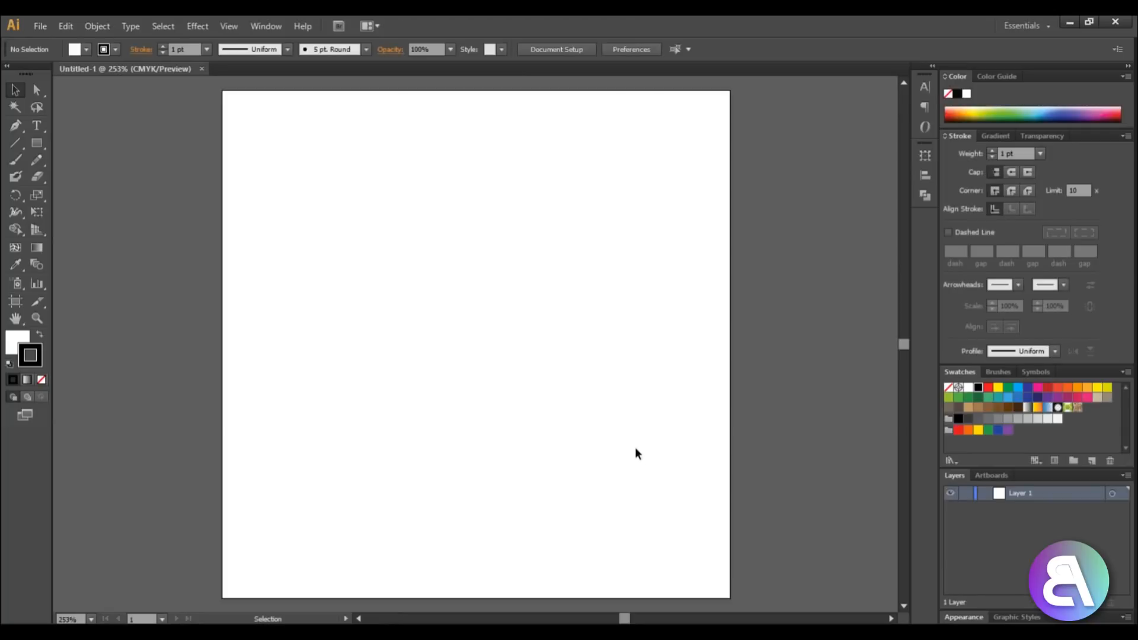
Draw a rectangle with a 4 pt black stroke and scale it to the page's top-left quarter.
left_click(37, 143)
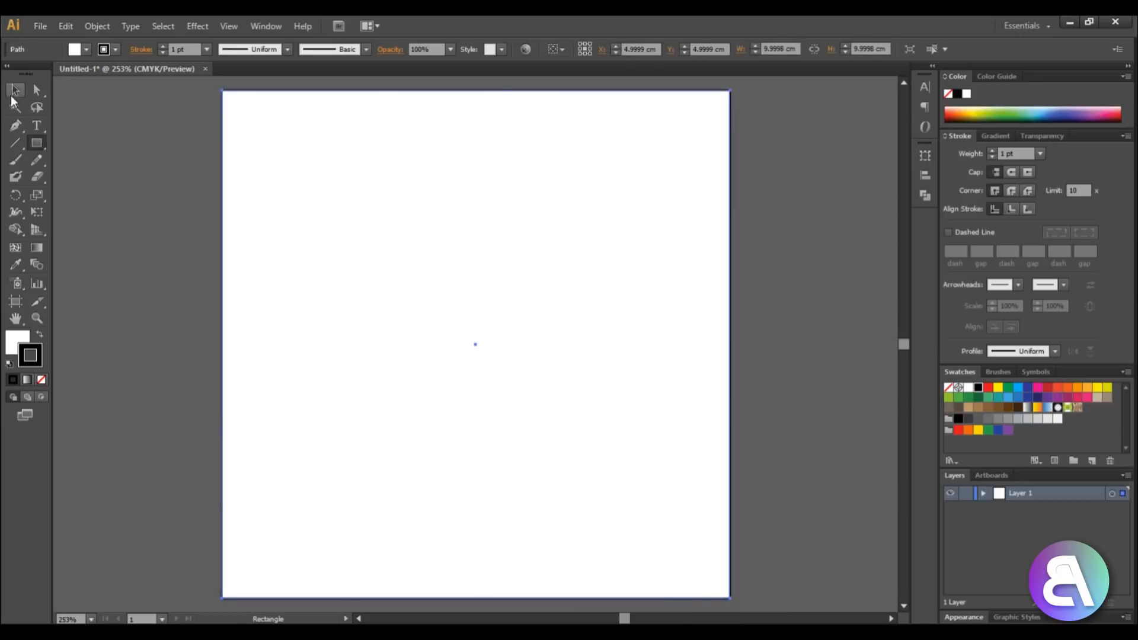
left_click(1039, 153)
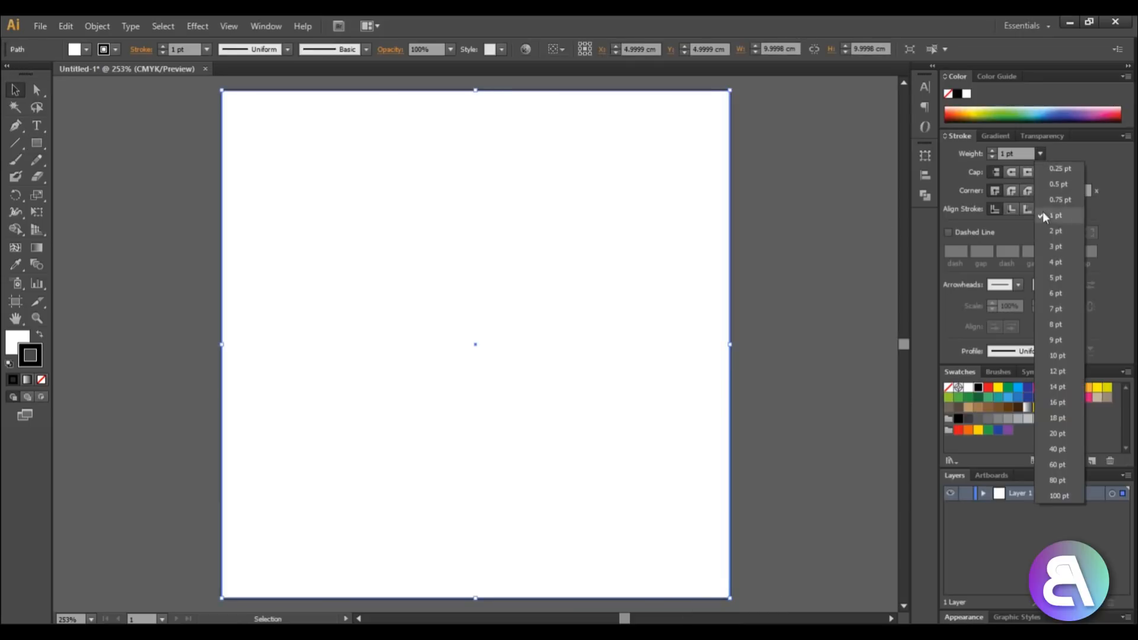
left_click(1055, 262)
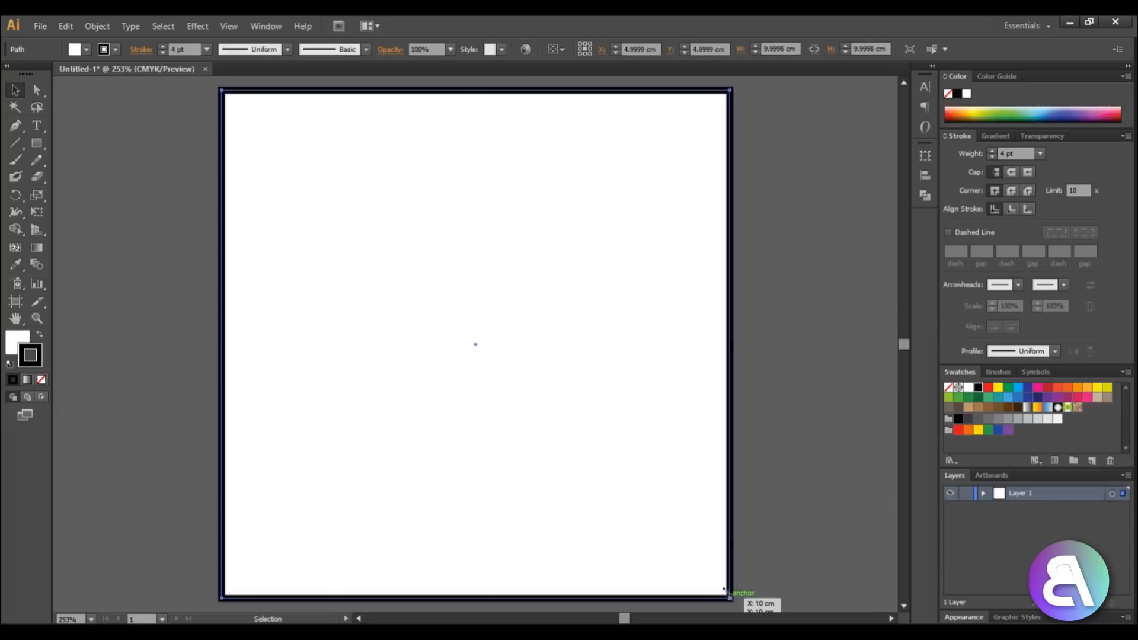
left_click_drag(725, 594, 476, 338)
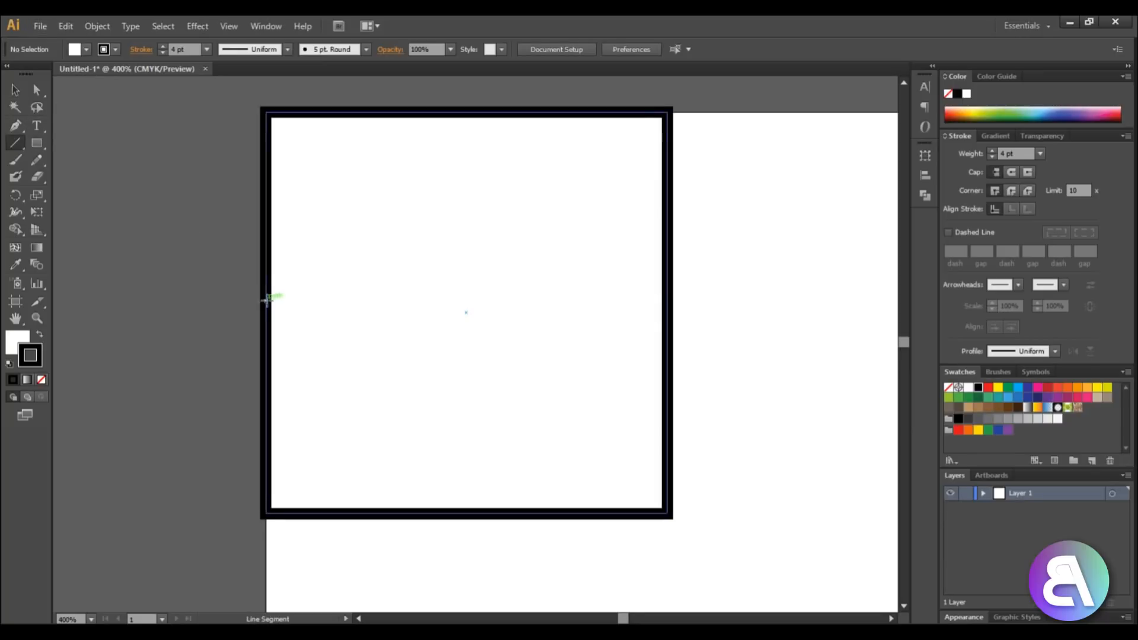
Draw dividing lines splitting the square through its middle and top half.
left_click_drag(269, 313, 657, 313)
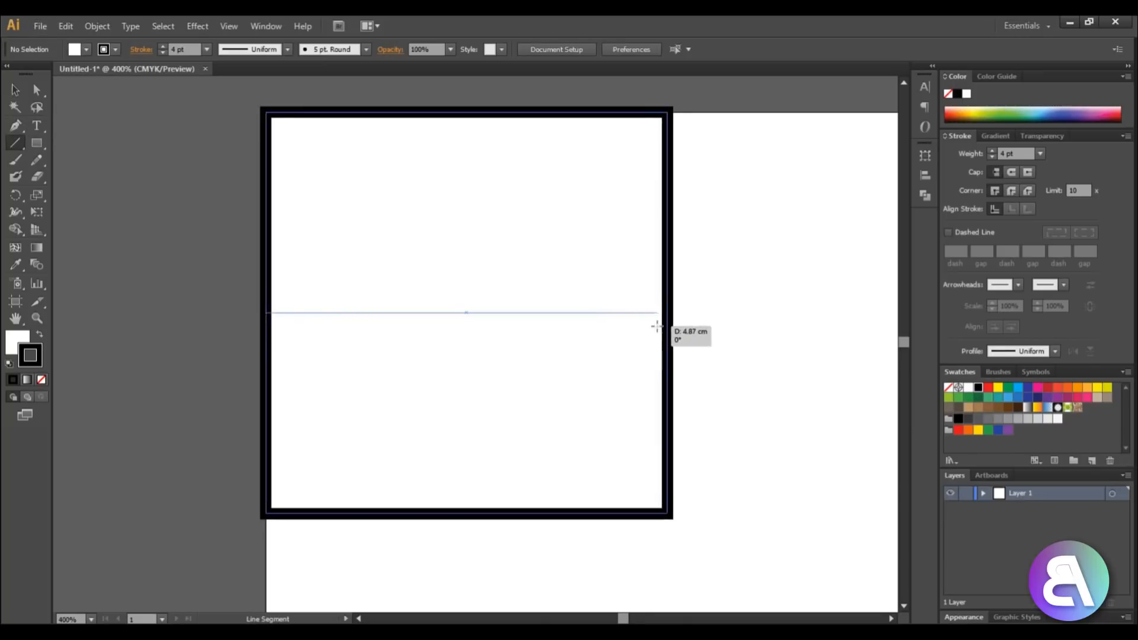
left_click_drag(271, 312, 662, 313)
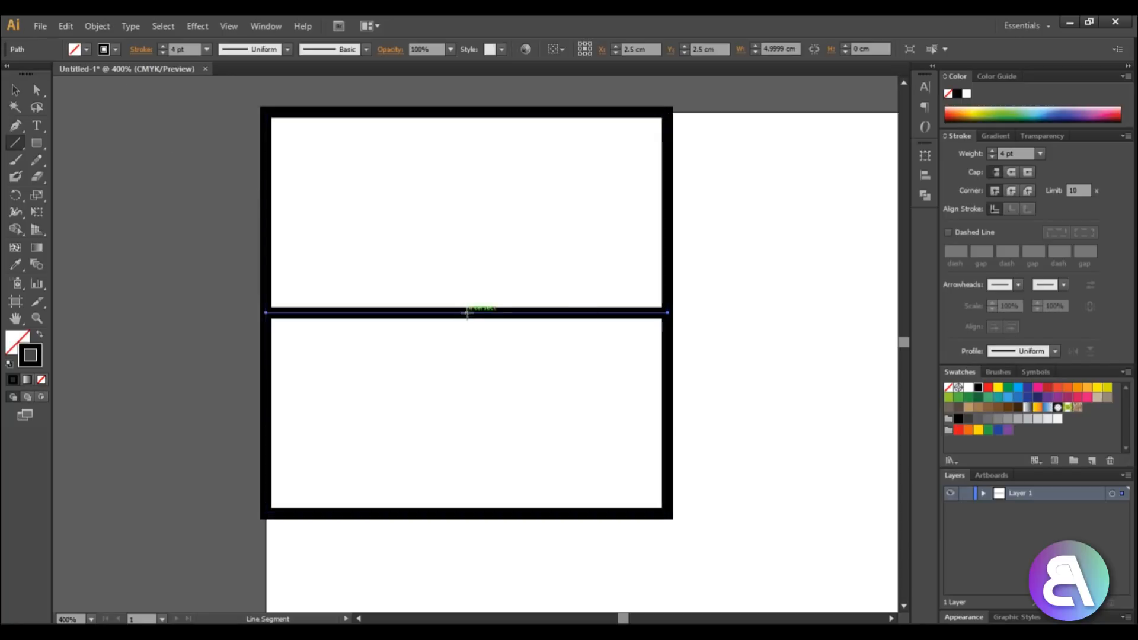
left_click_drag(465, 111, 464, 311)
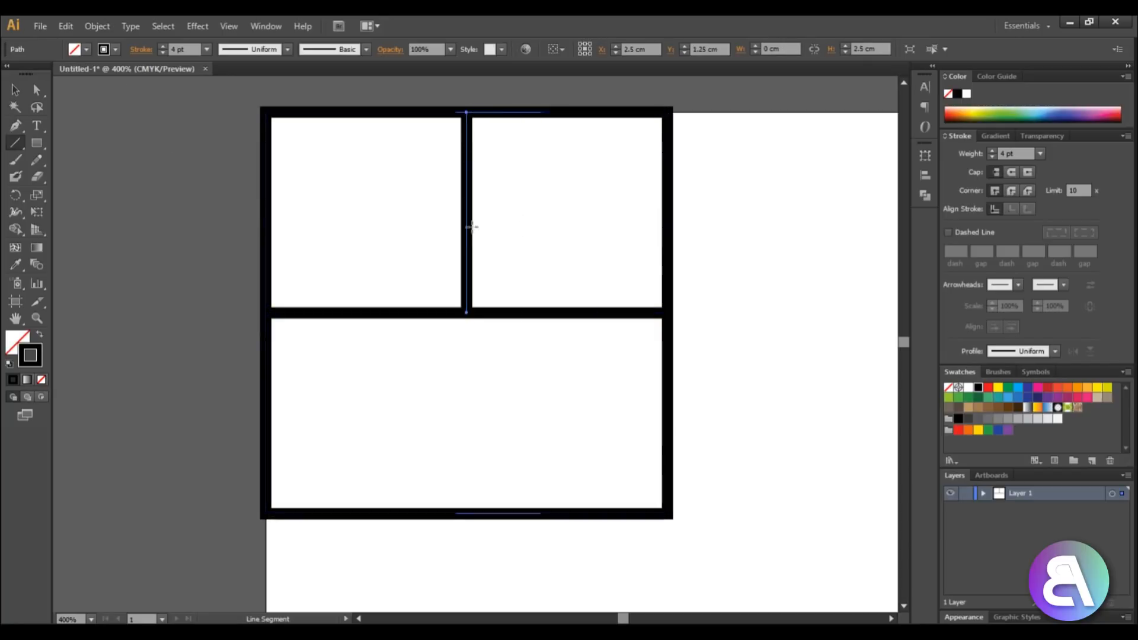
left_click_drag(471, 212, 642, 214)
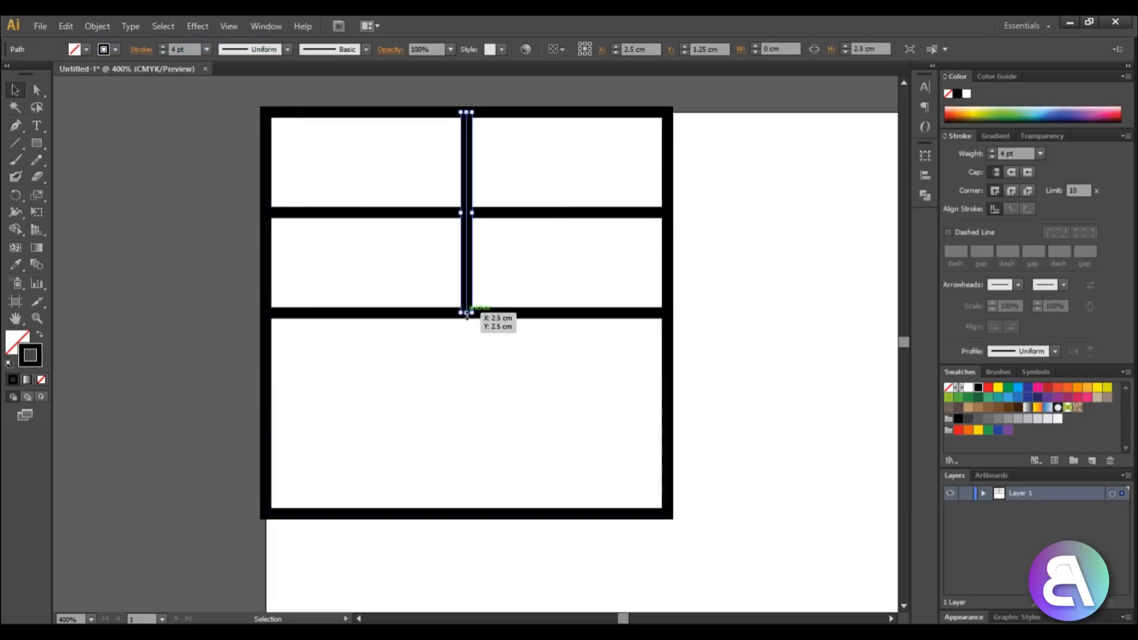
Add further dividing lines so the square holds eight equal horizontal strips.
left_click_drag(467, 312, 467, 213)
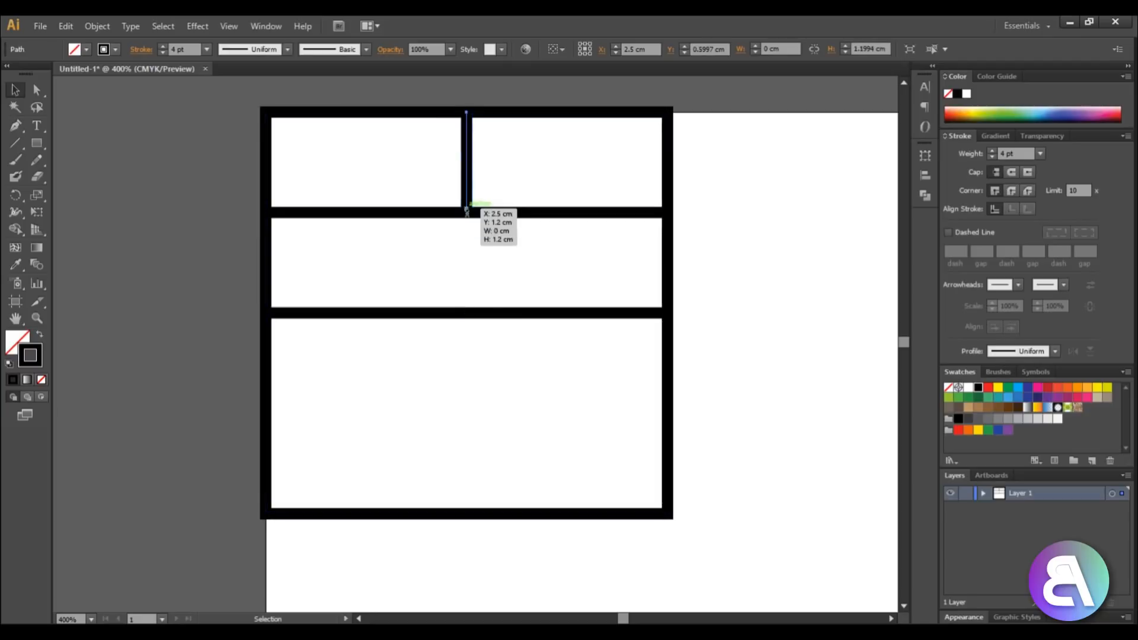
left_click_drag(466, 211, 465, 171)
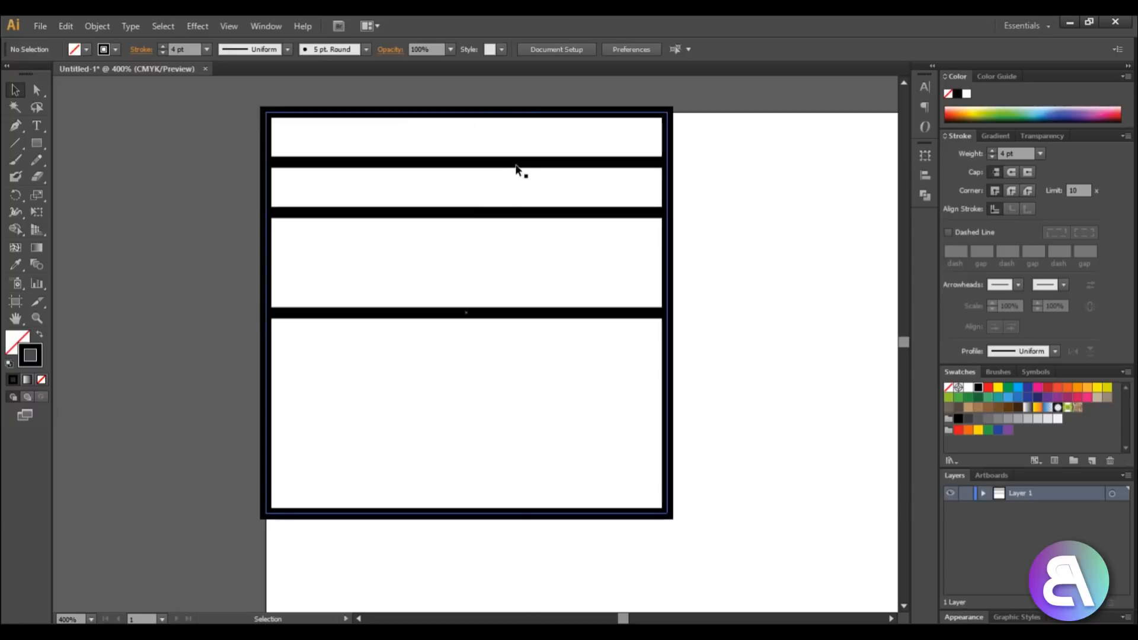
left_click_drag(466, 166, 513, 273)
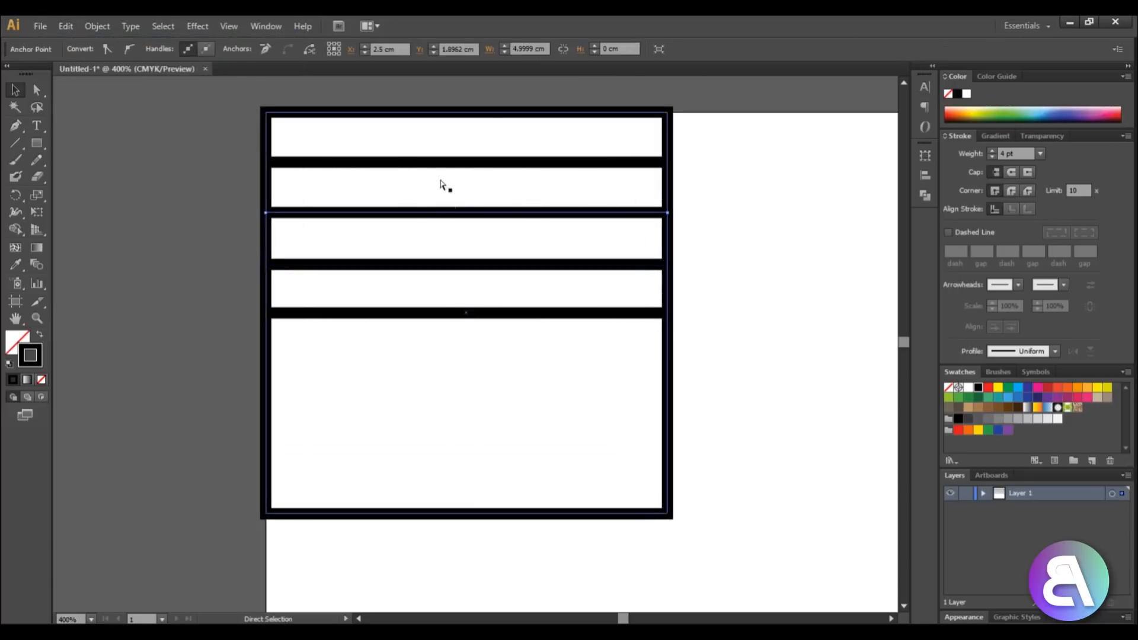
left_click(464, 186)
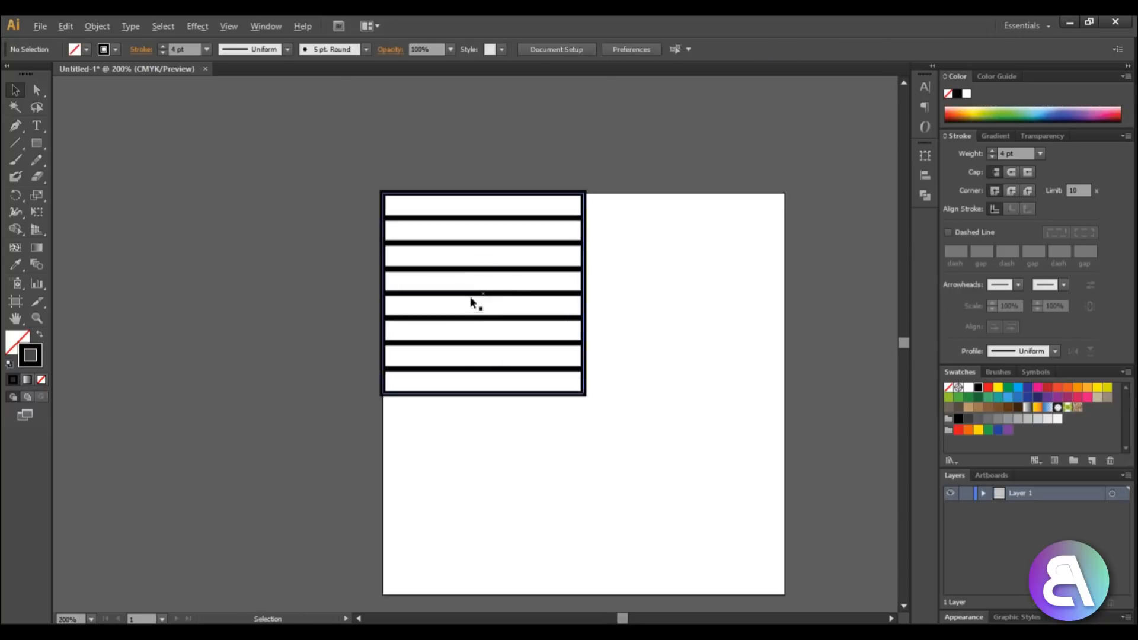
Group the striped square and position a rotated copy to start the basket-weave tile.
right_click(482, 293)
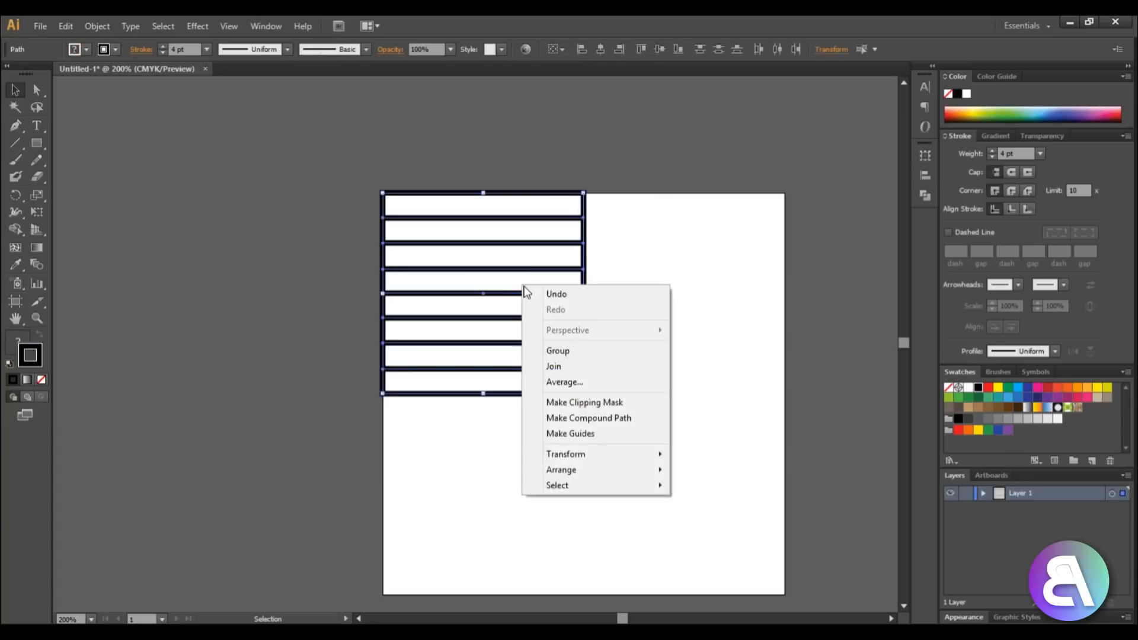
left_click(557, 351)
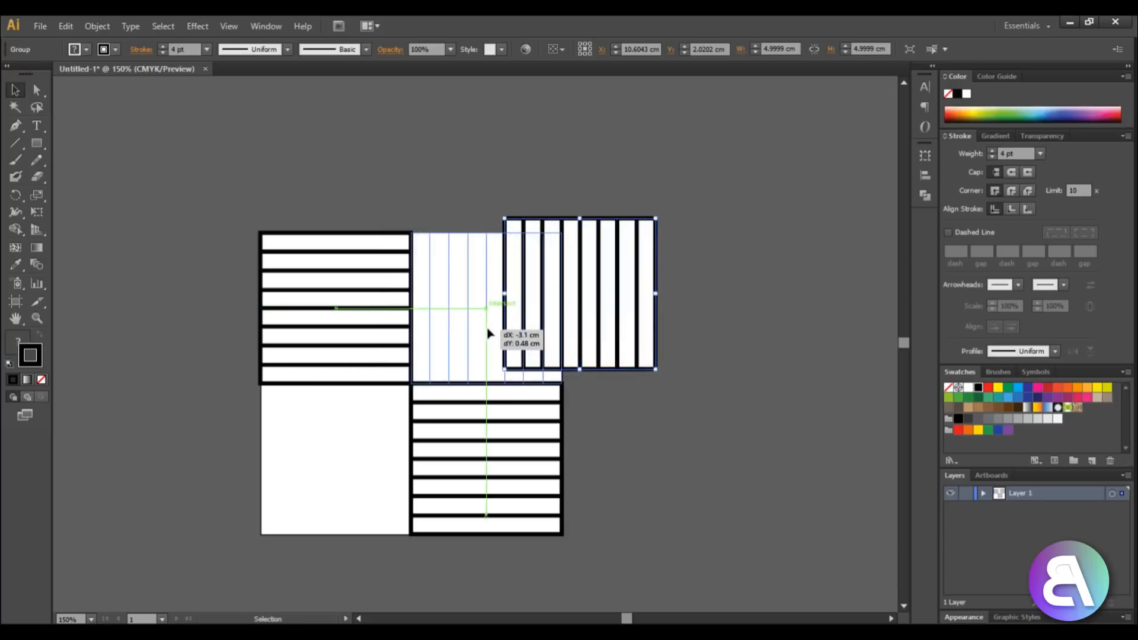
left_click_drag(581, 294, 483, 308)
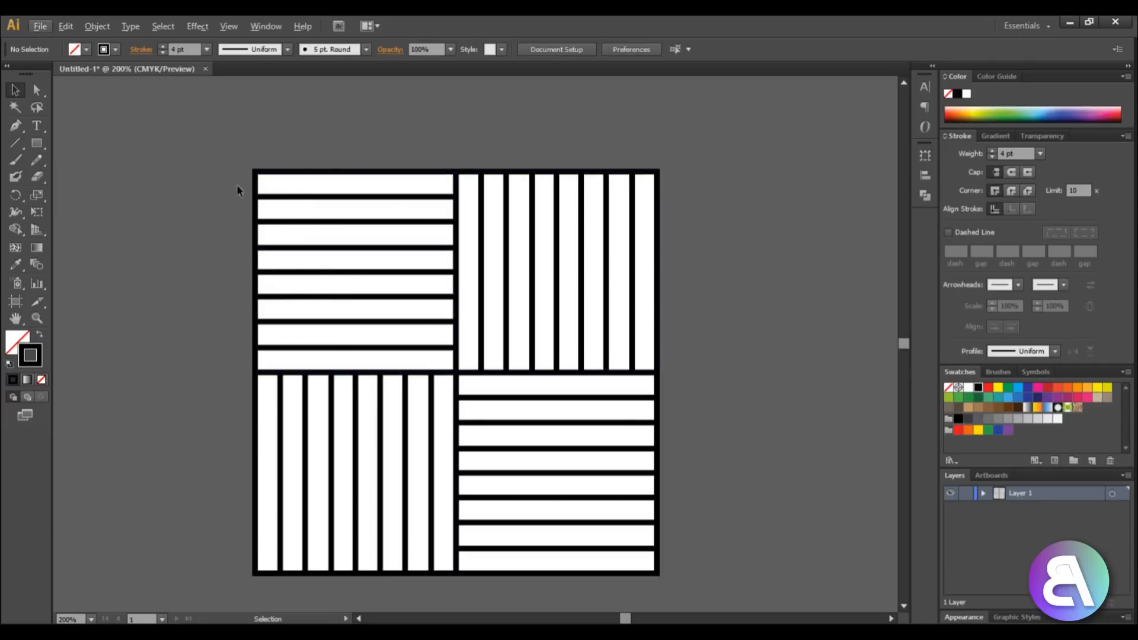
mouse_move(199, 300)
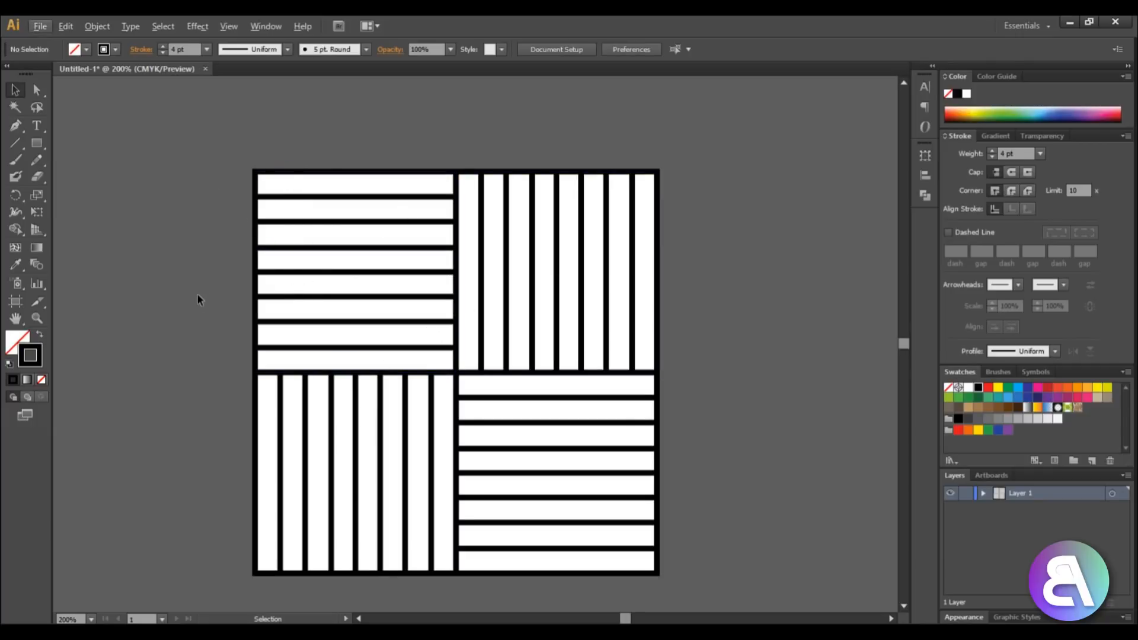
Save the woven tile as Untitled-1.ai on the Desktop with default Illustrator options.
left_click(40, 26)
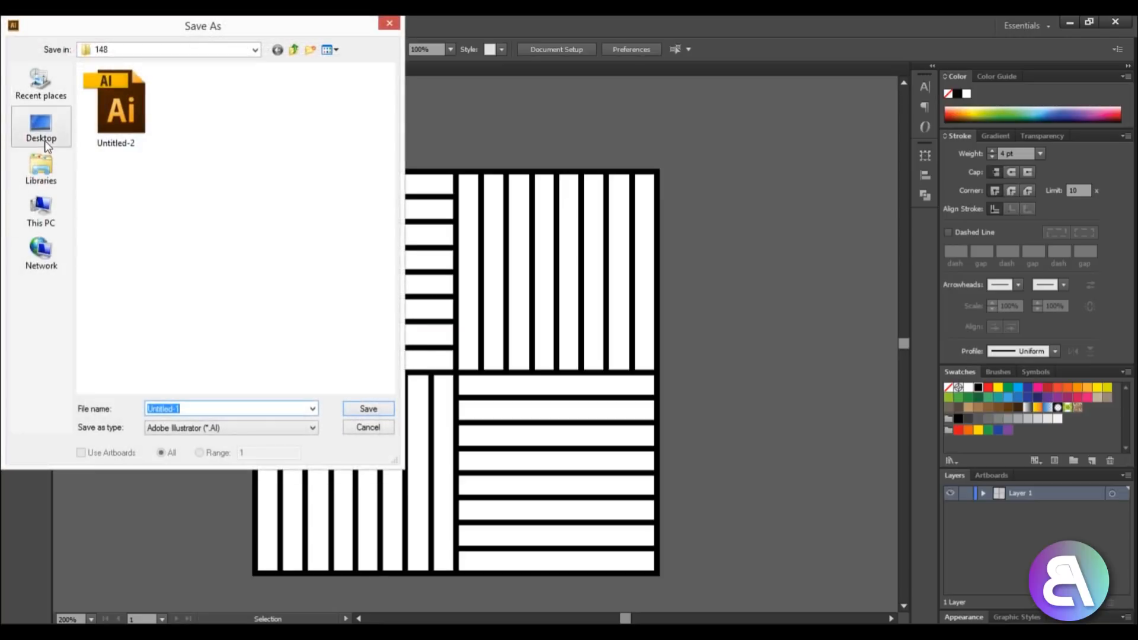
left_click(40, 127)
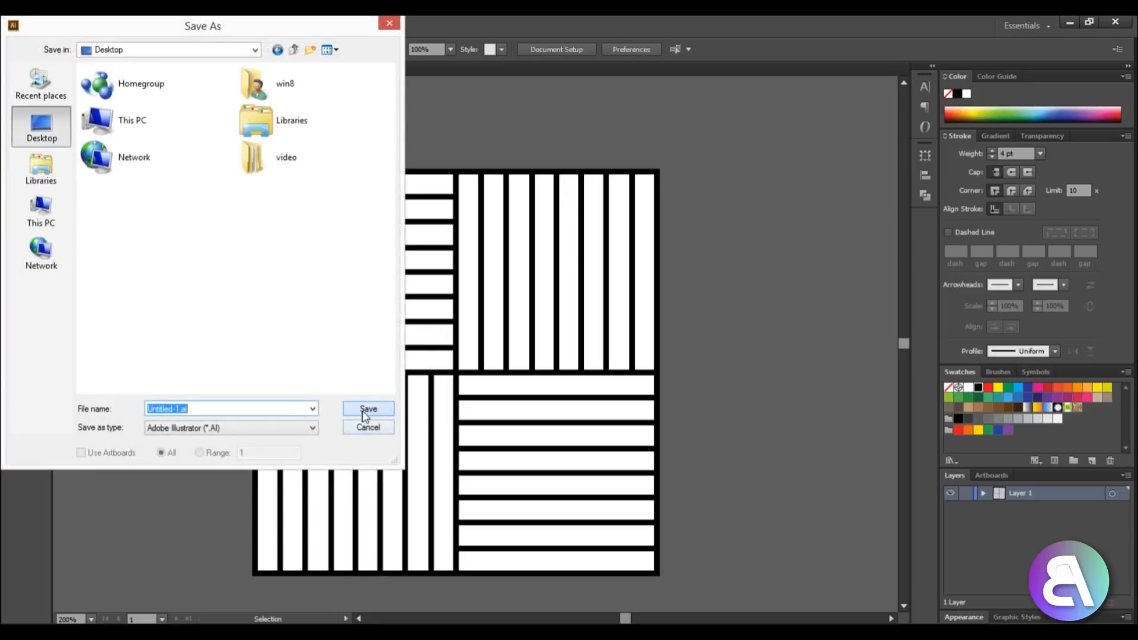
left_click(367, 409)
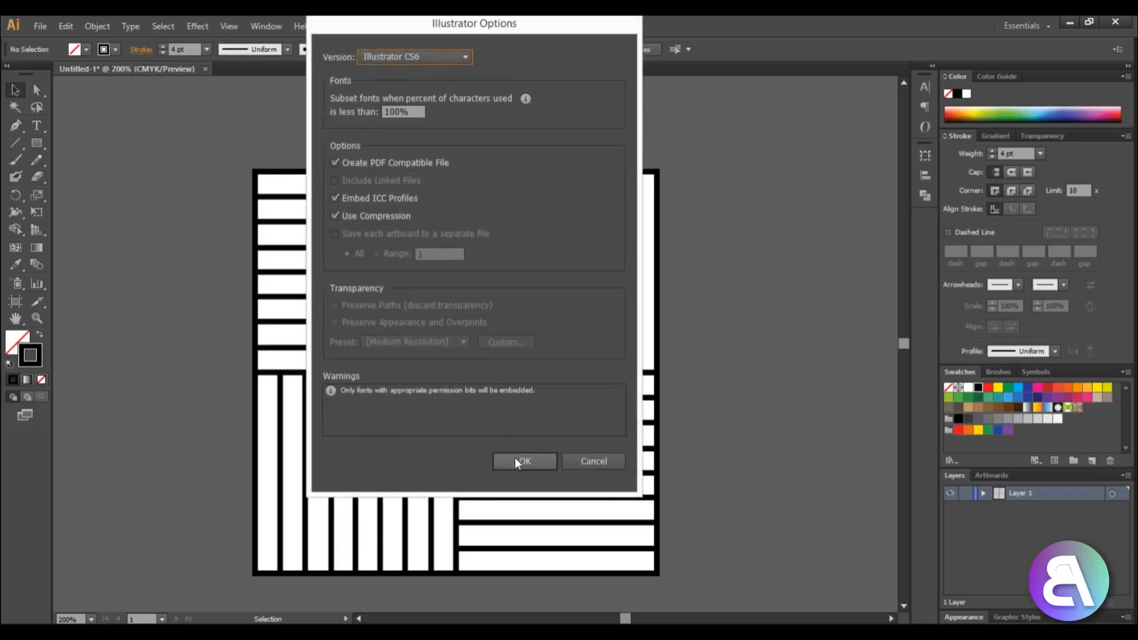
left_click(522, 461)
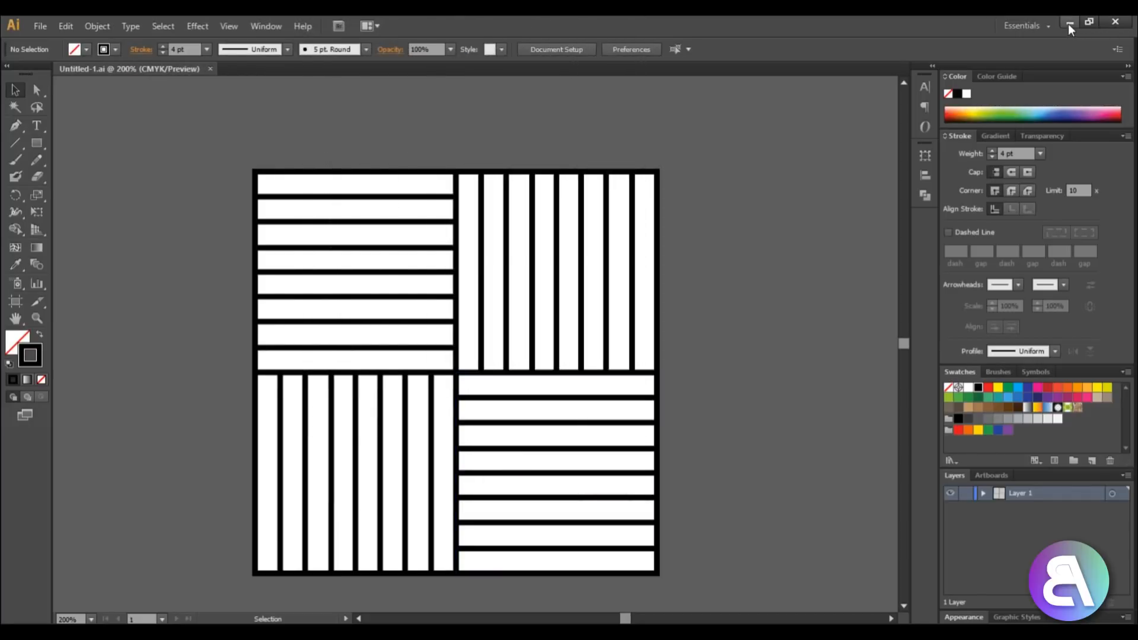
mouse_move(1069, 24)
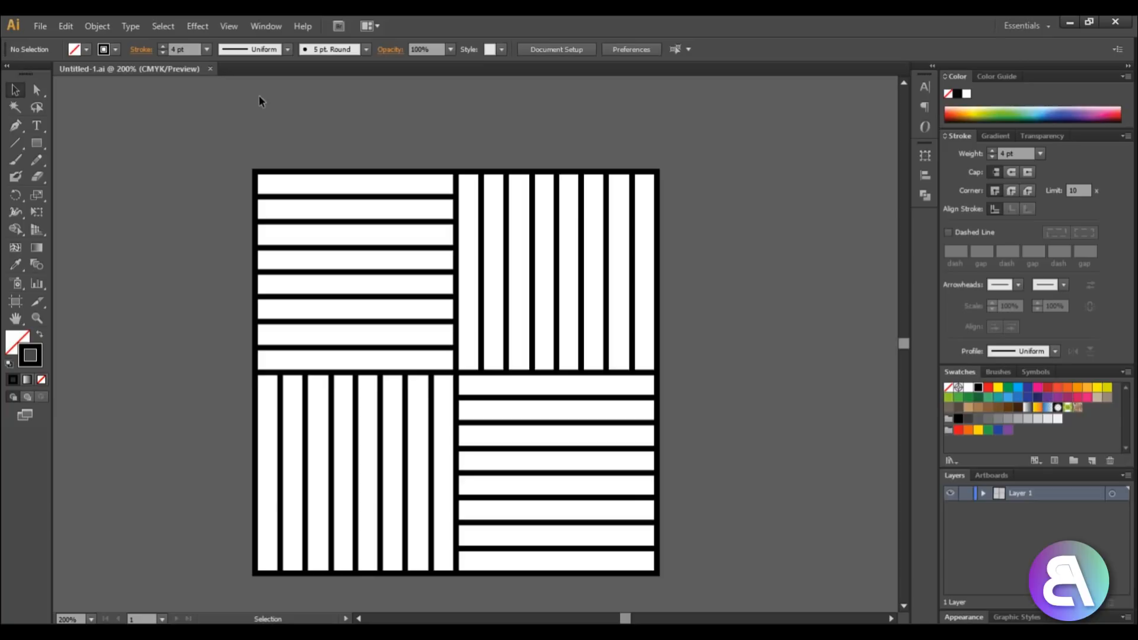
mouse_move(227, 158)
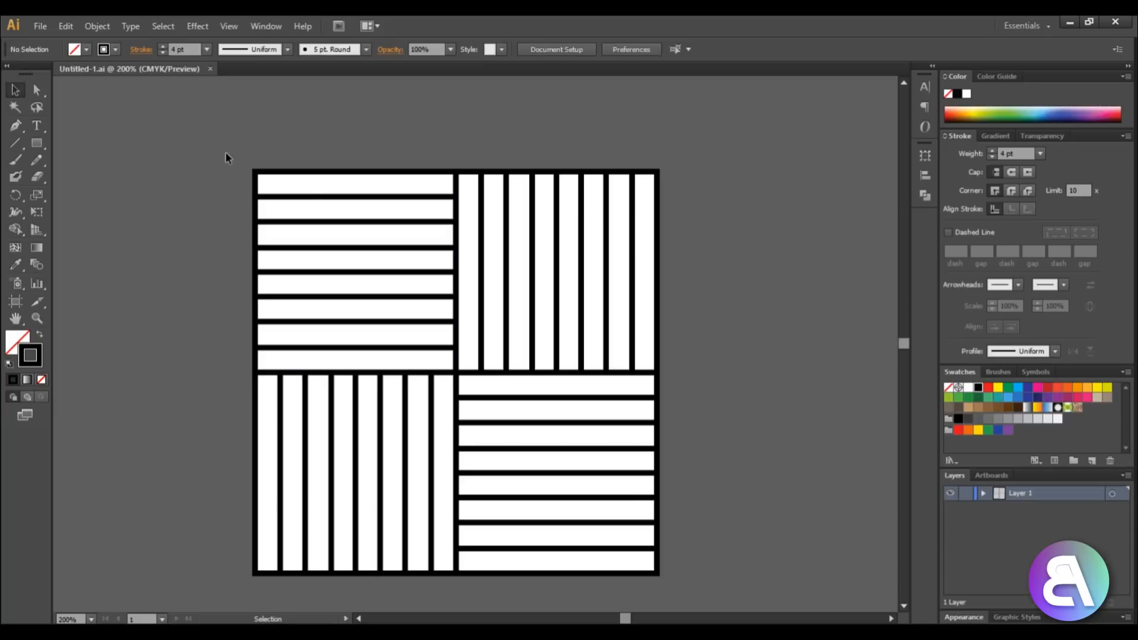
mouse_move(222, 165)
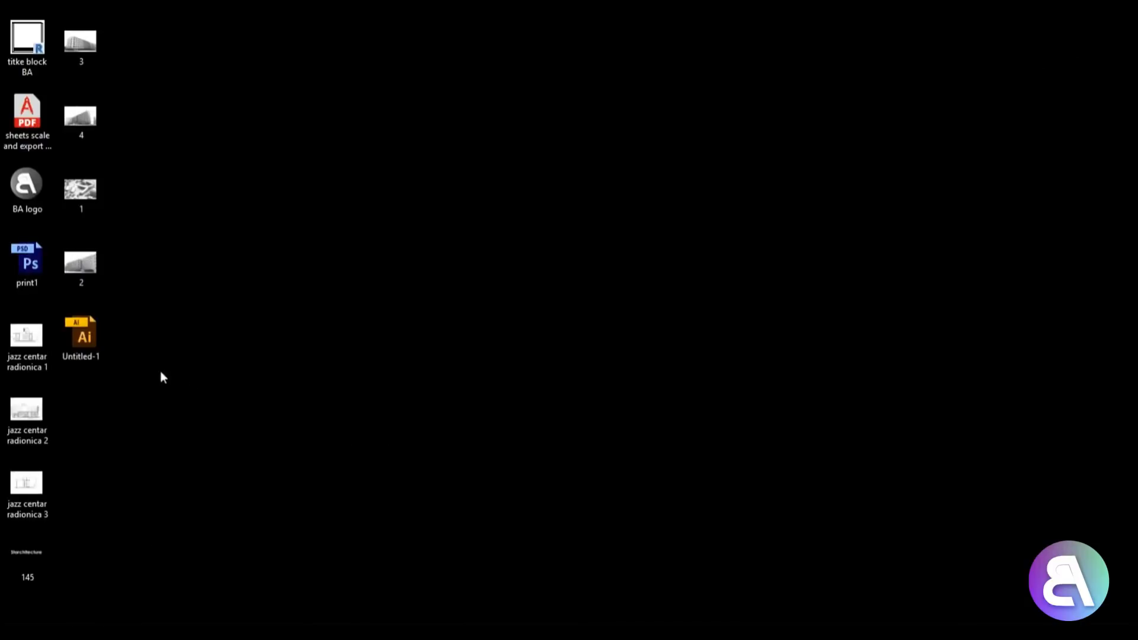
Export the tile from Photoshop as Untitled-1.jpg on the Desktop with default JPEG quality.
right_click(82, 334)
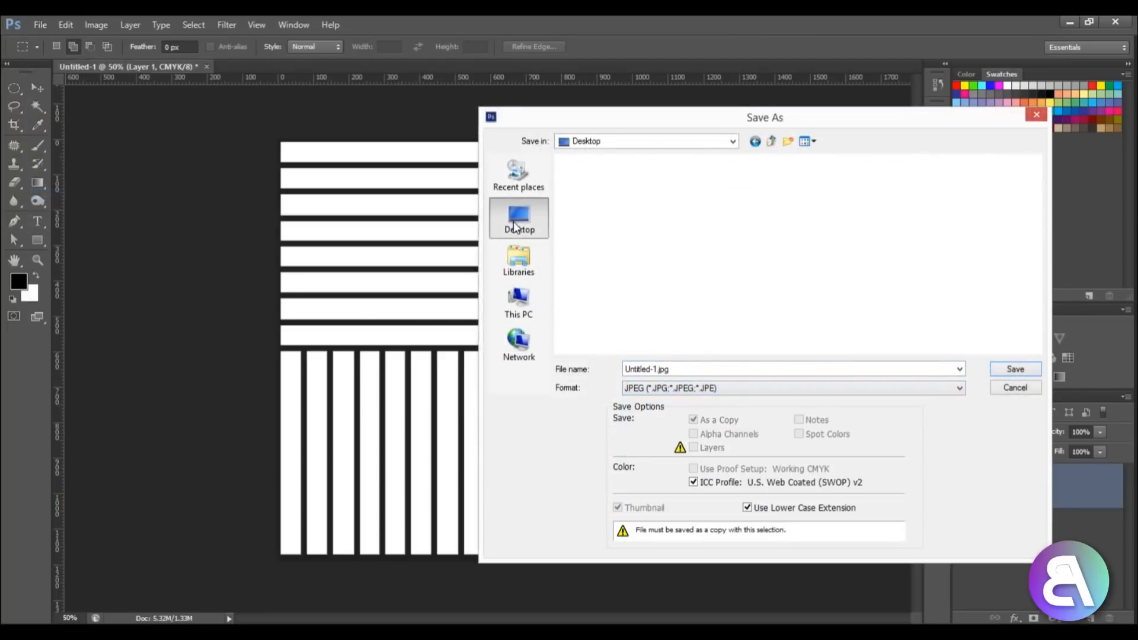
left_click(1015, 368)
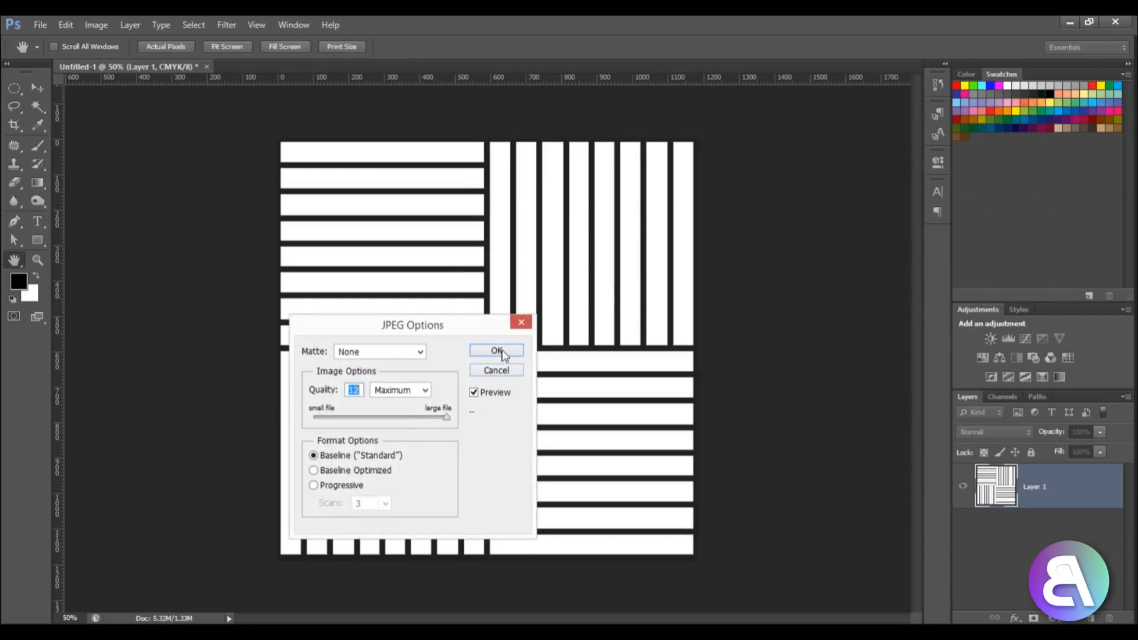
left_click(497, 351)
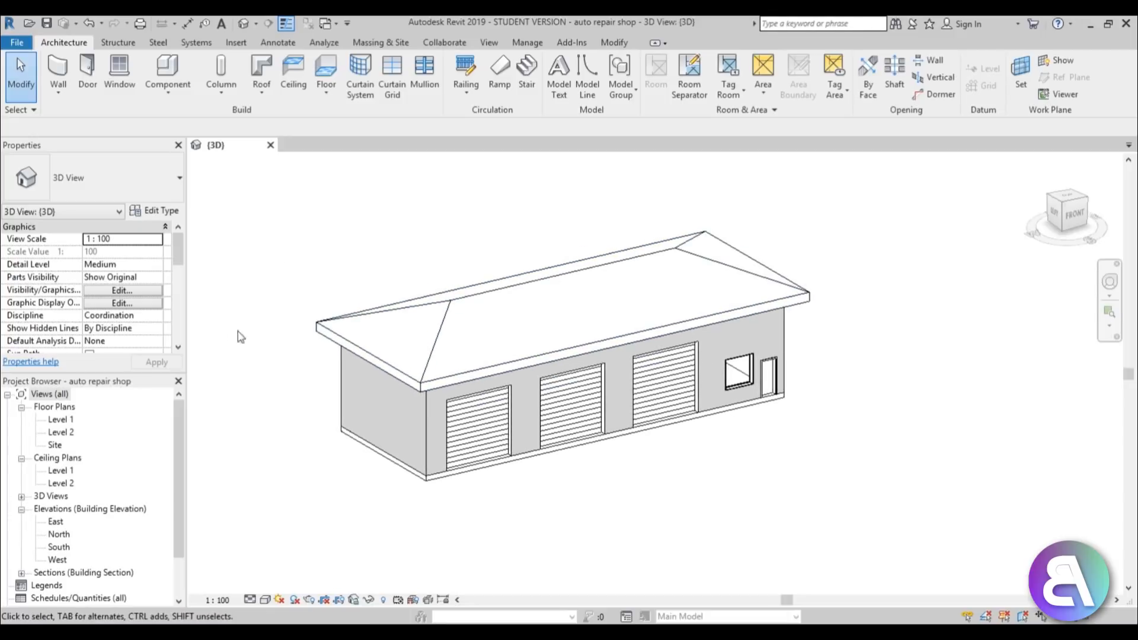
mouse_move(323, 584)
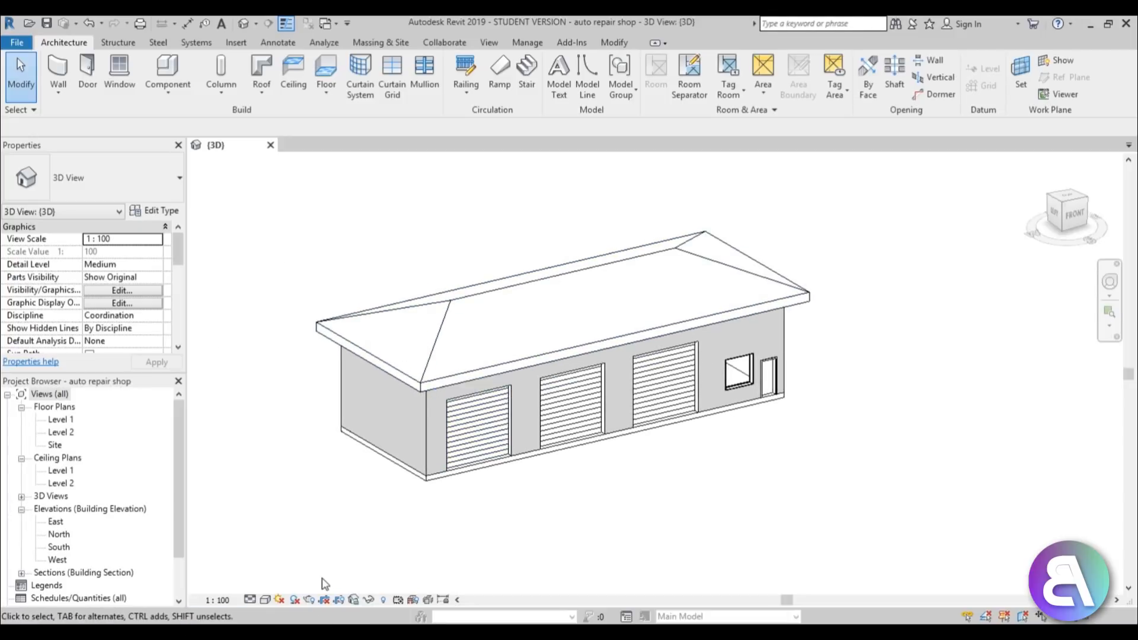
Switch the 3D view to Wireframe so the interior ceiling can be selected.
left_click(475, 420)
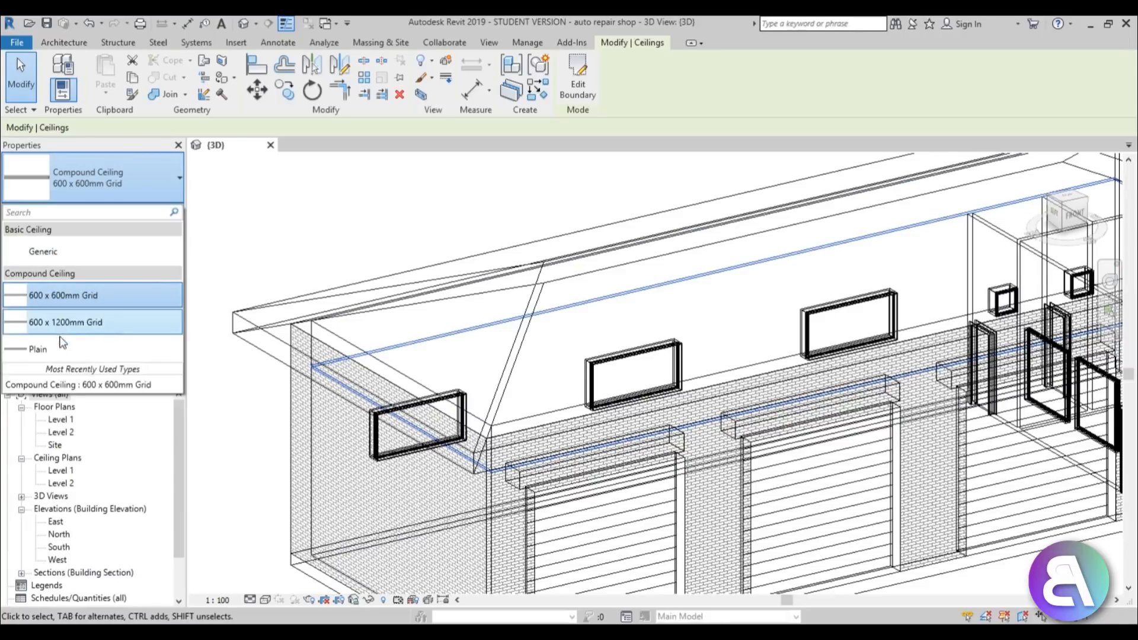
Set the ceiling to Compound Ceiling Plain and duplicate the type as 'new'.
left_click(38, 349)
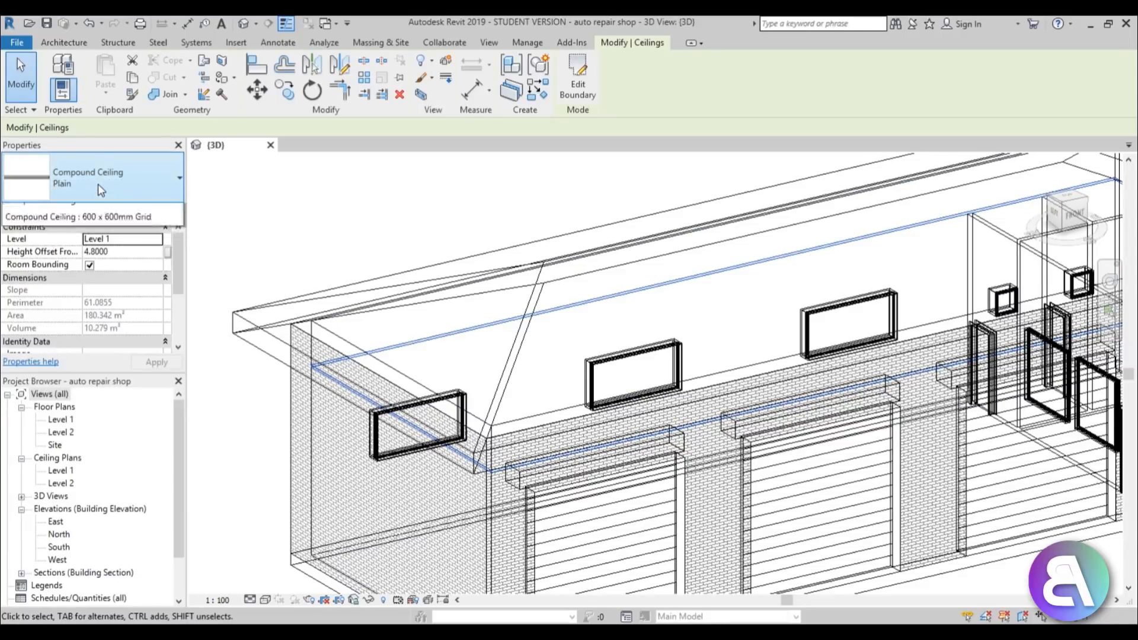
left_click(156, 211)
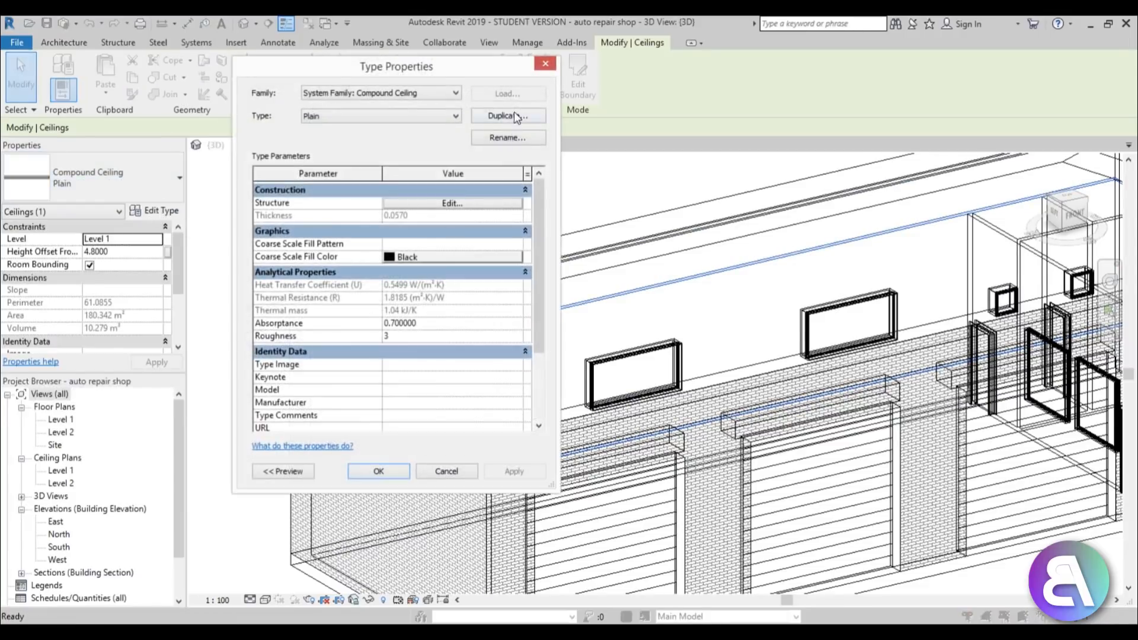
left_click(507, 115)
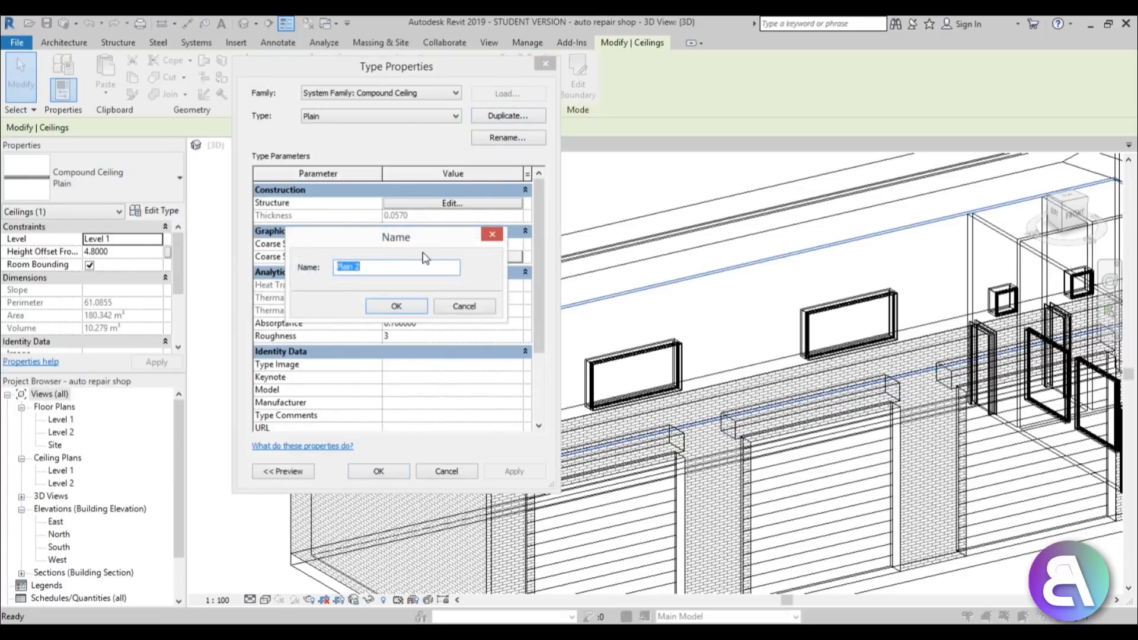
type("new")
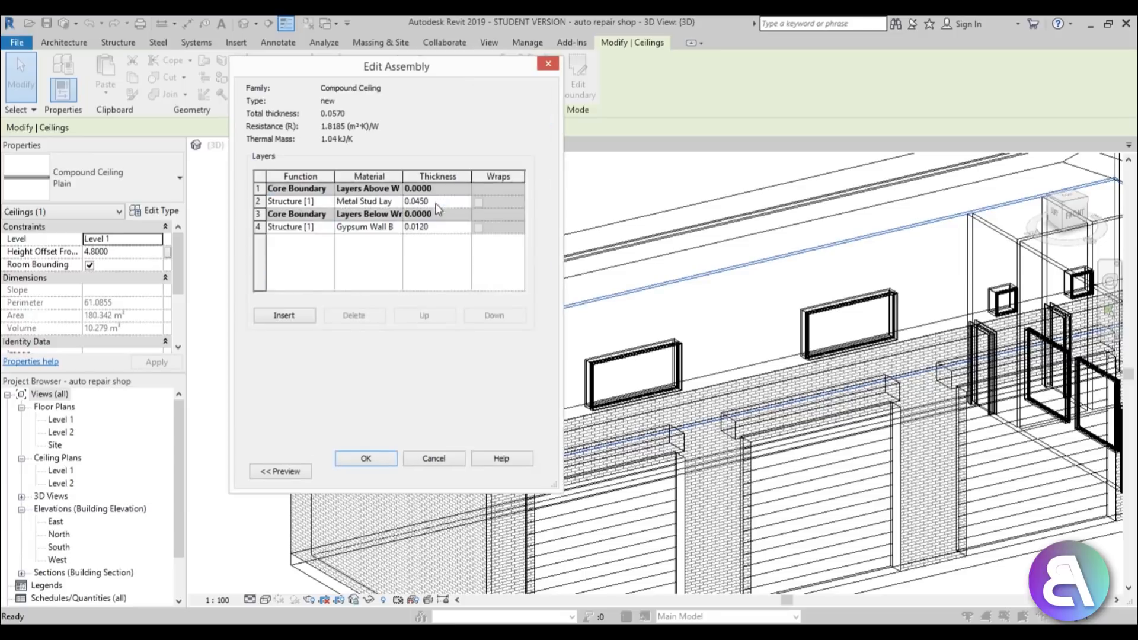
Remove the gypsum layer, set the structure layer to 0.04 and browse its material.
left_click(299, 226)
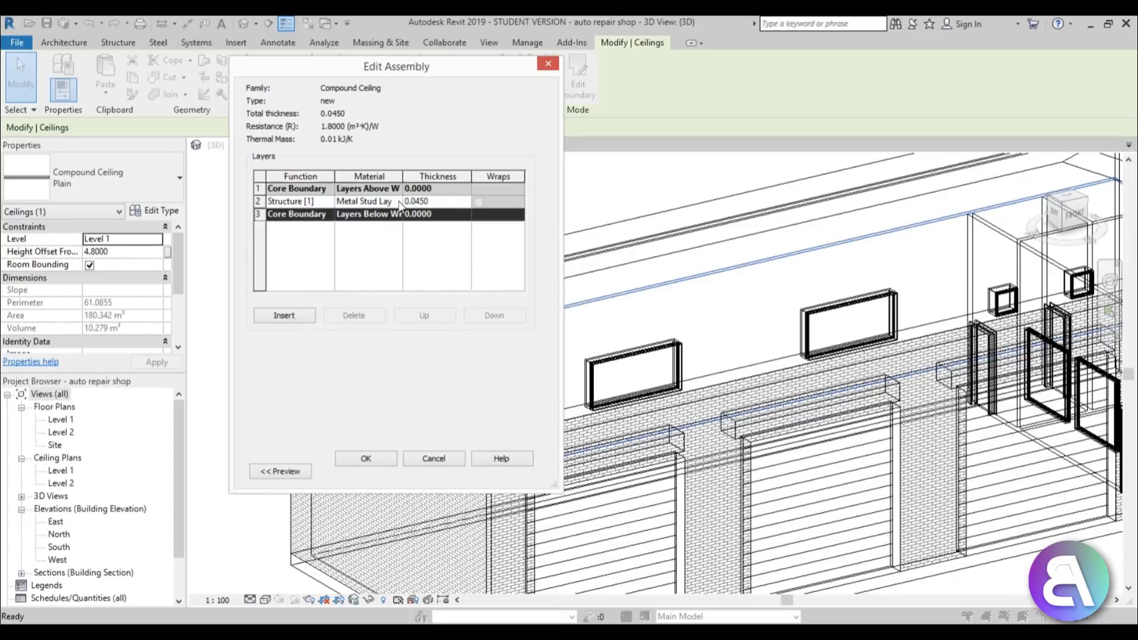
left_click(435, 202)
type("0.0400")
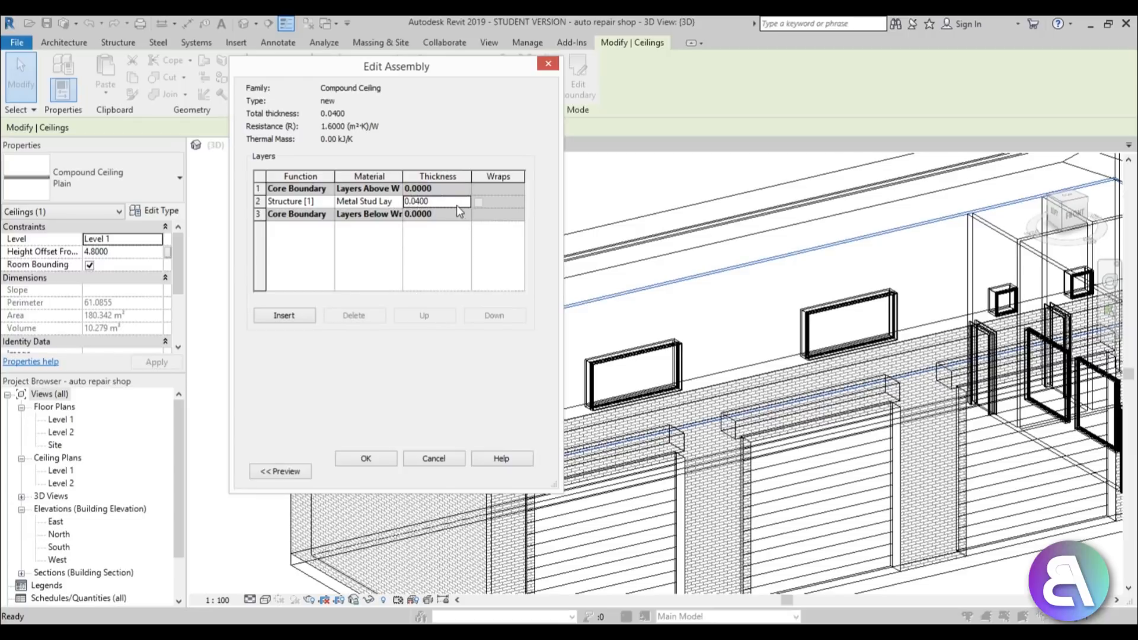
left_click(368, 201)
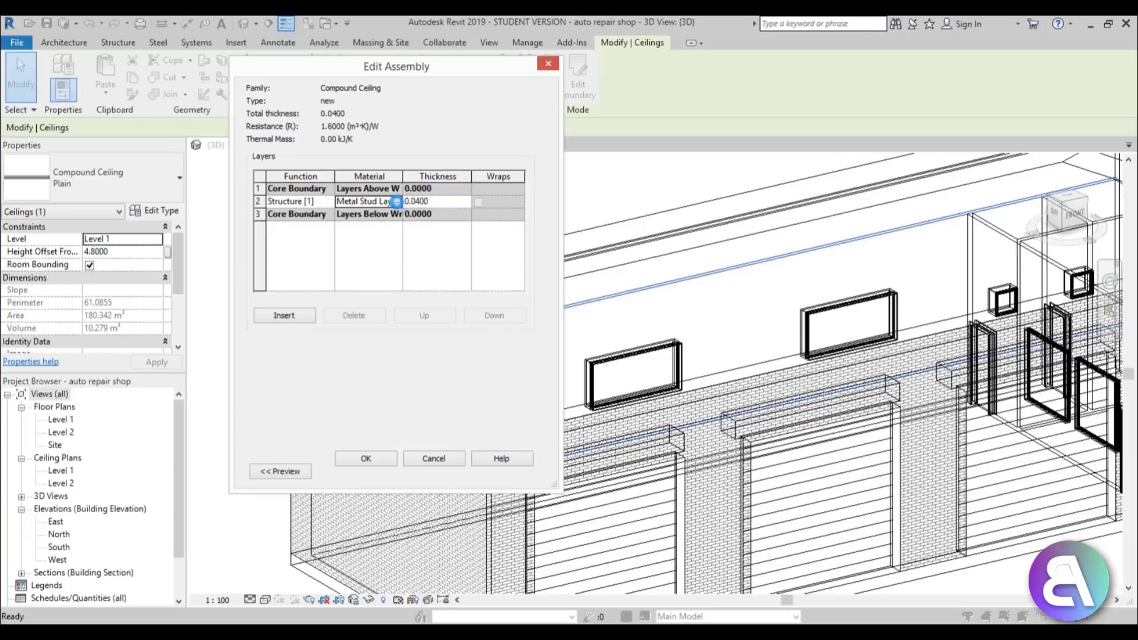
left_click(396, 201)
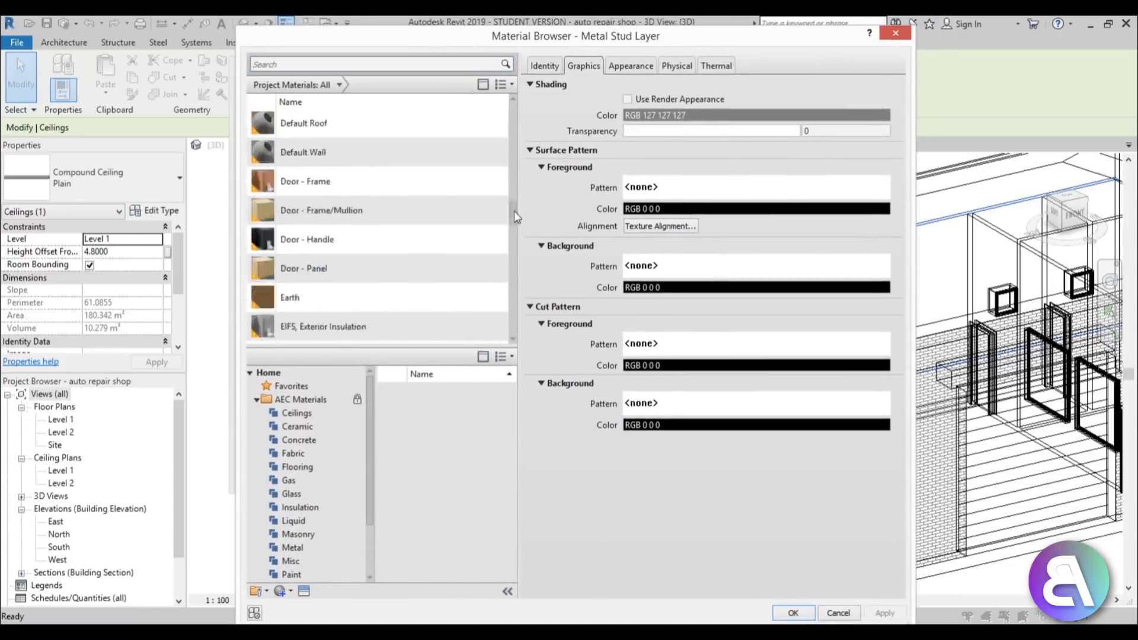
Search 'wood', preview Cherry and Sash, and choose Plywood, Sheathing.
type("w")
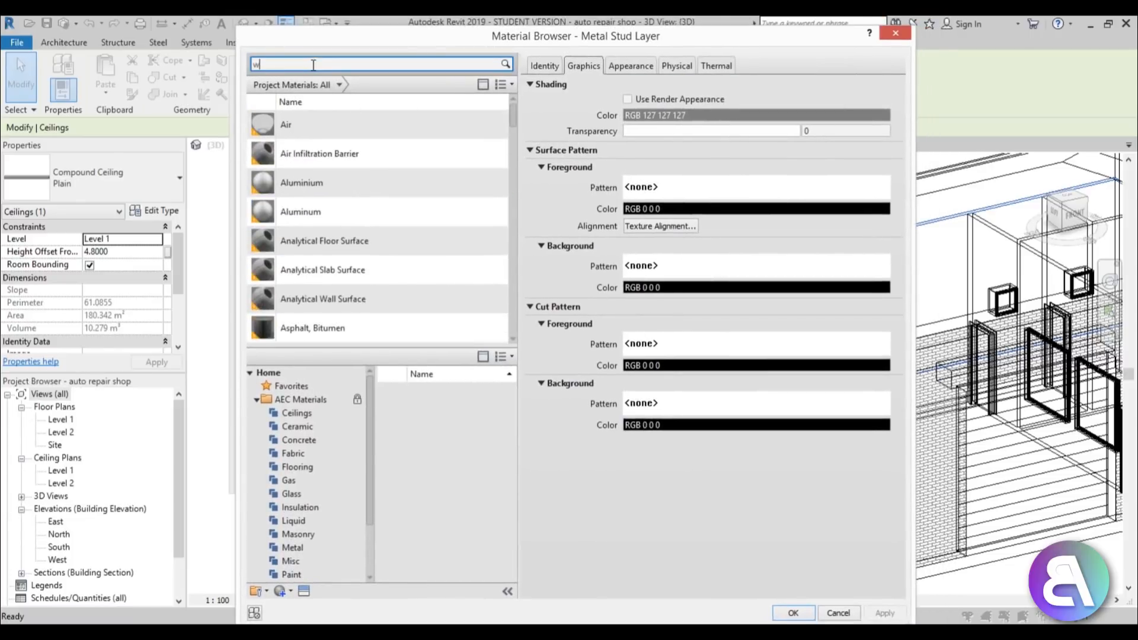
type("ood")
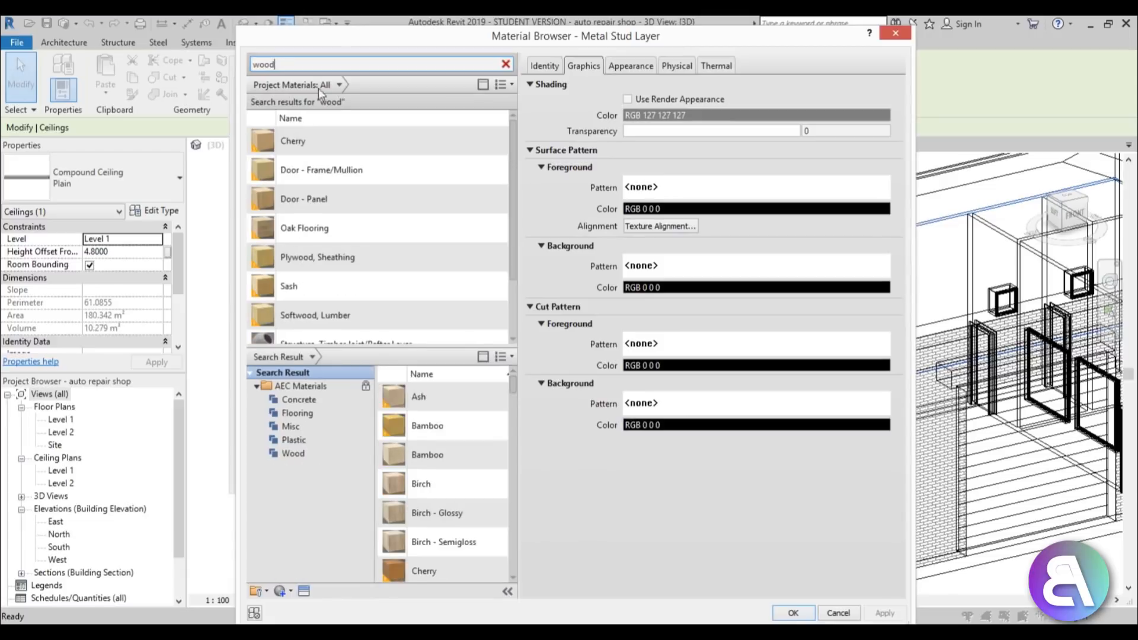
left_click(292, 141)
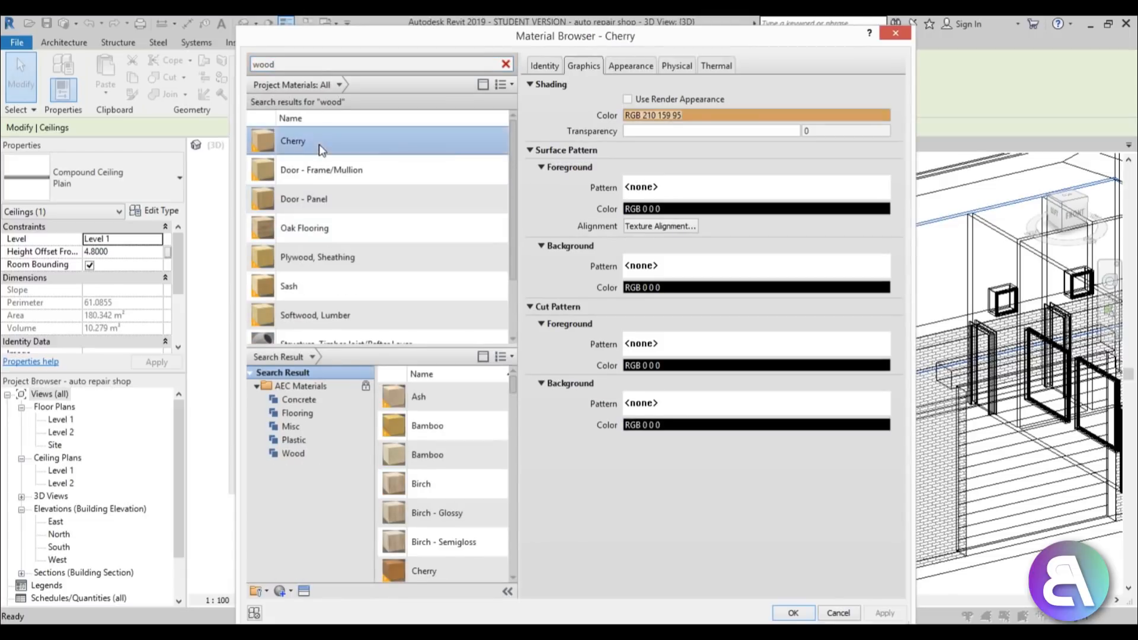
left_click(630, 65)
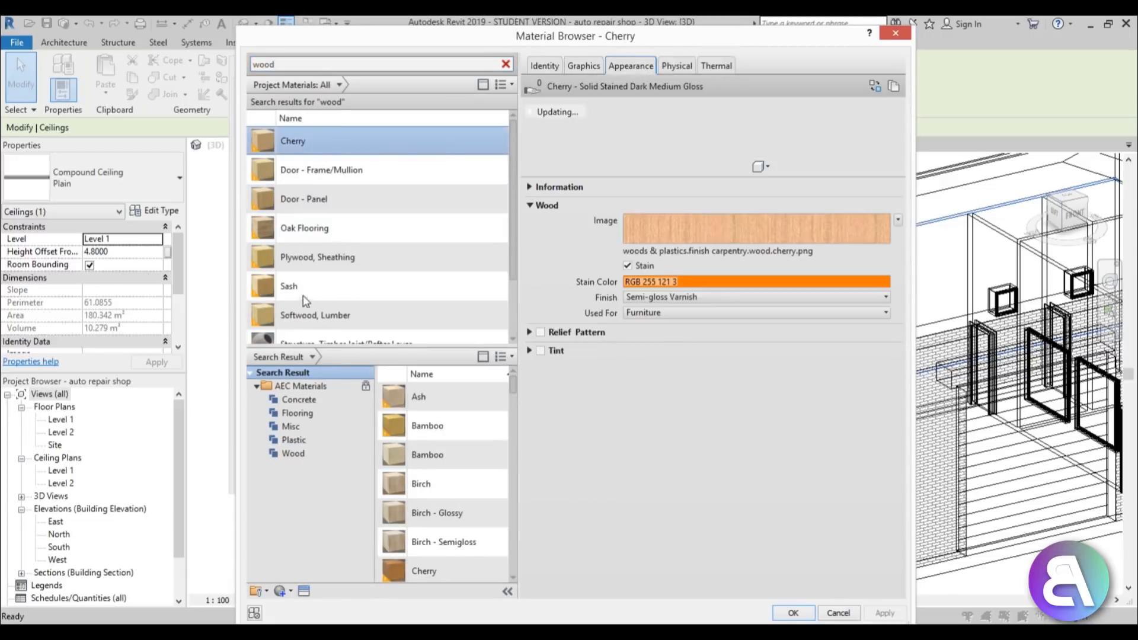
left_click(289, 286)
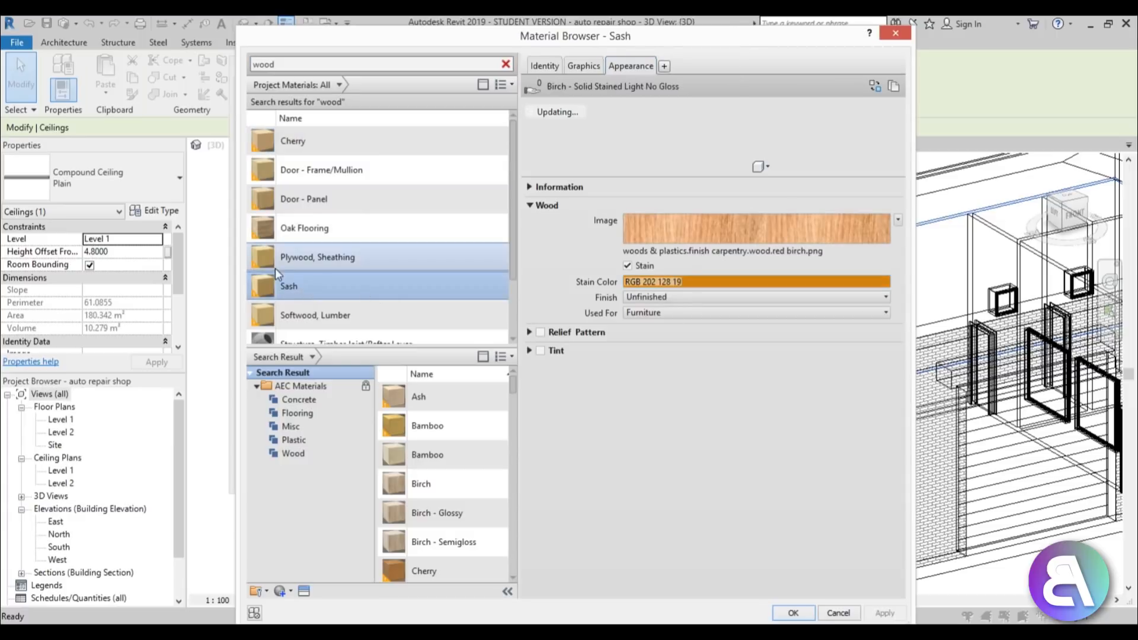
left_click(317, 257)
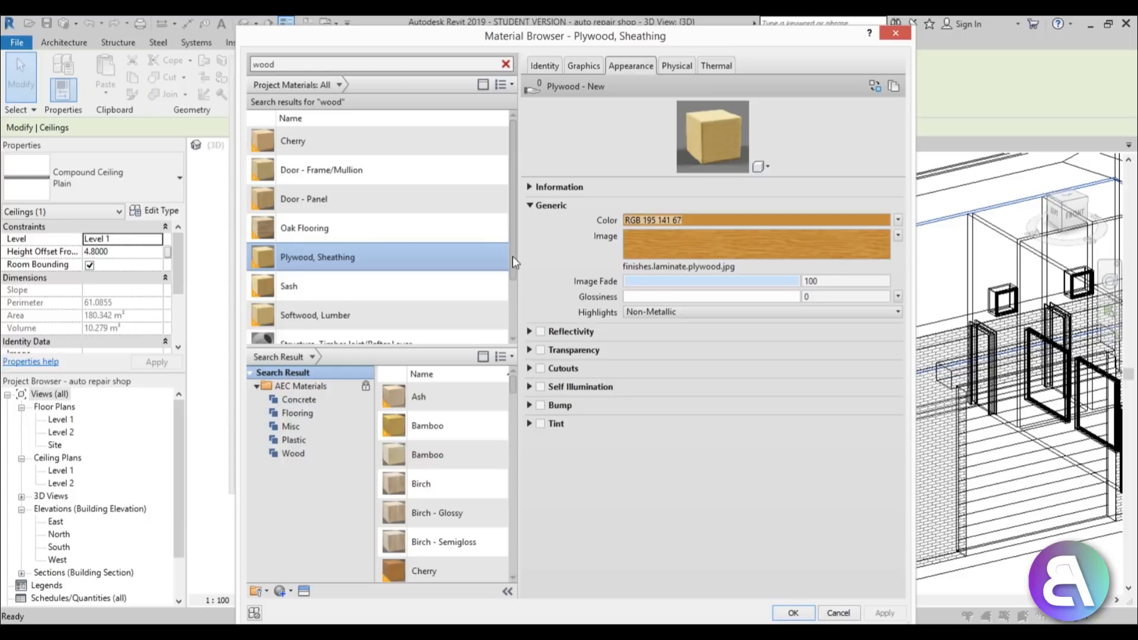
mouse_move(587, 404)
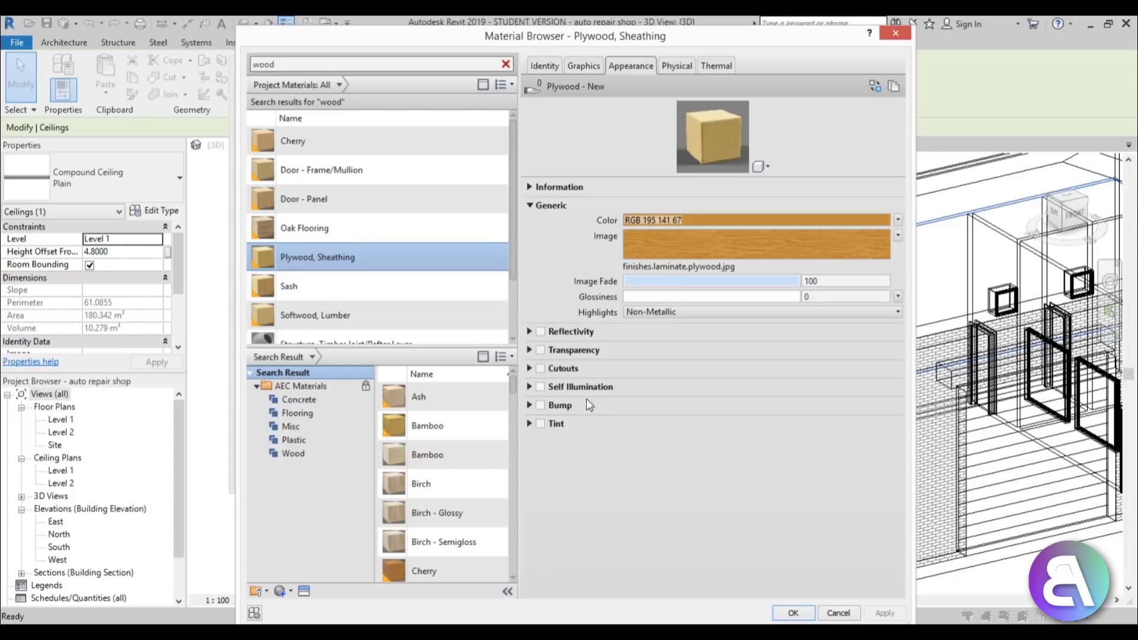
mouse_move(593, 374)
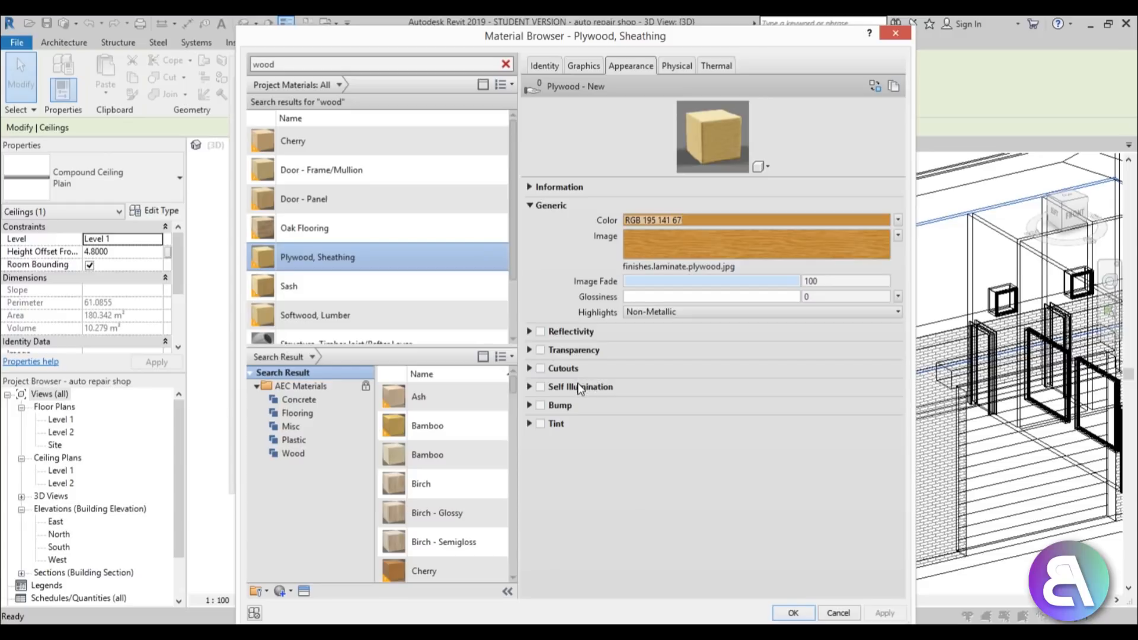
Duplicate Plywood, Sheathing as 'new' and load Untitled-1.jpg from the Desktop as its cutout map.
right_click(316, 258)
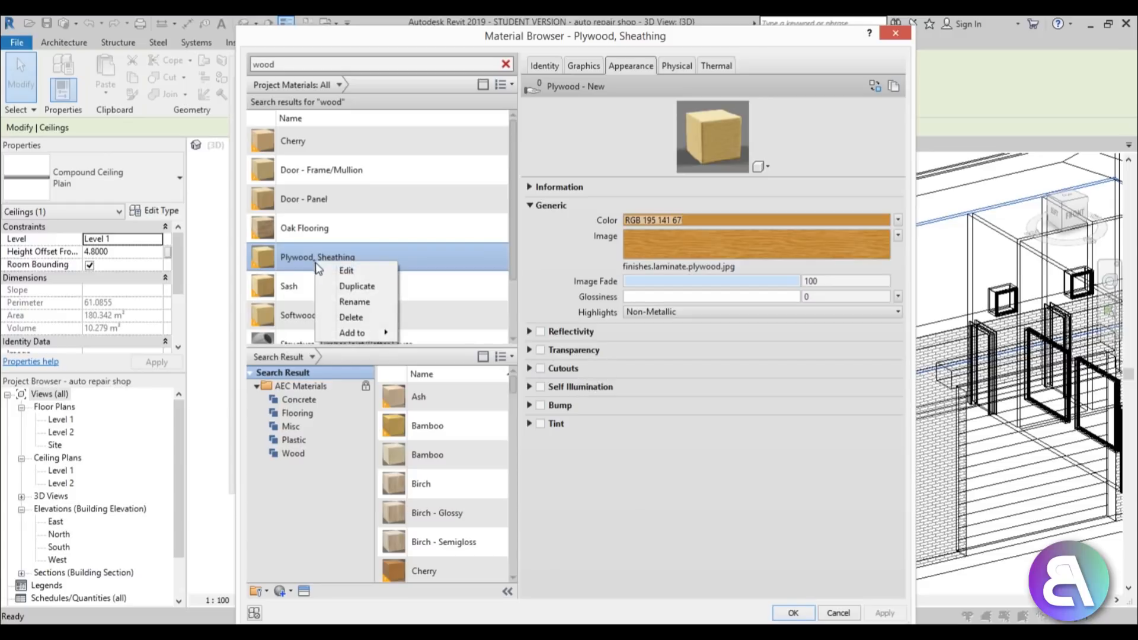
mouse_move(357, 286)
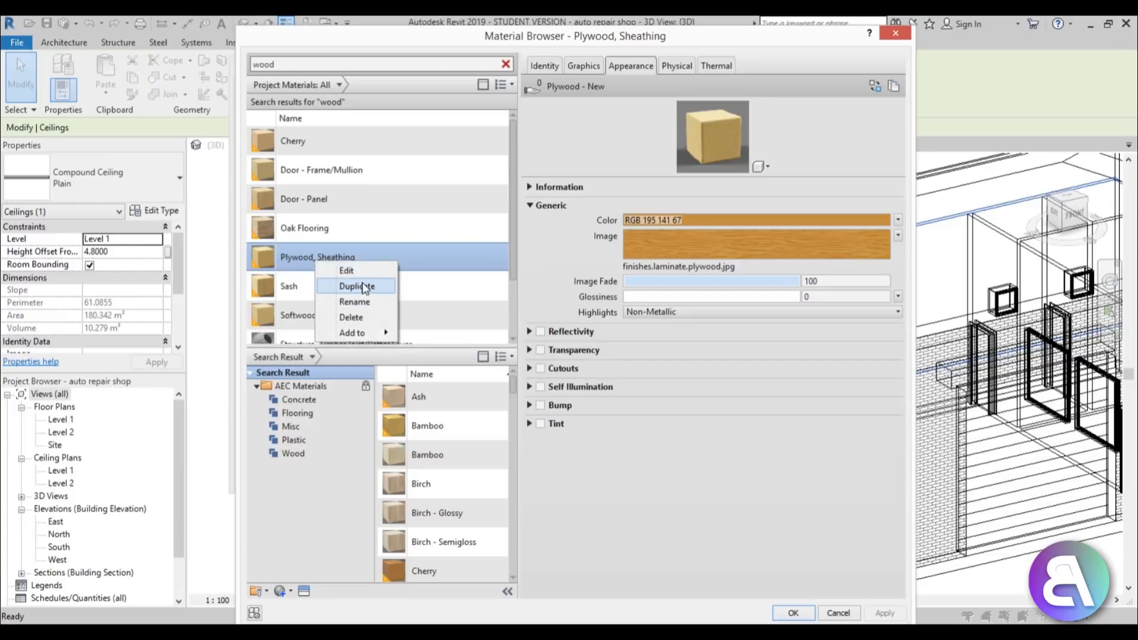
left_click(356, 285)
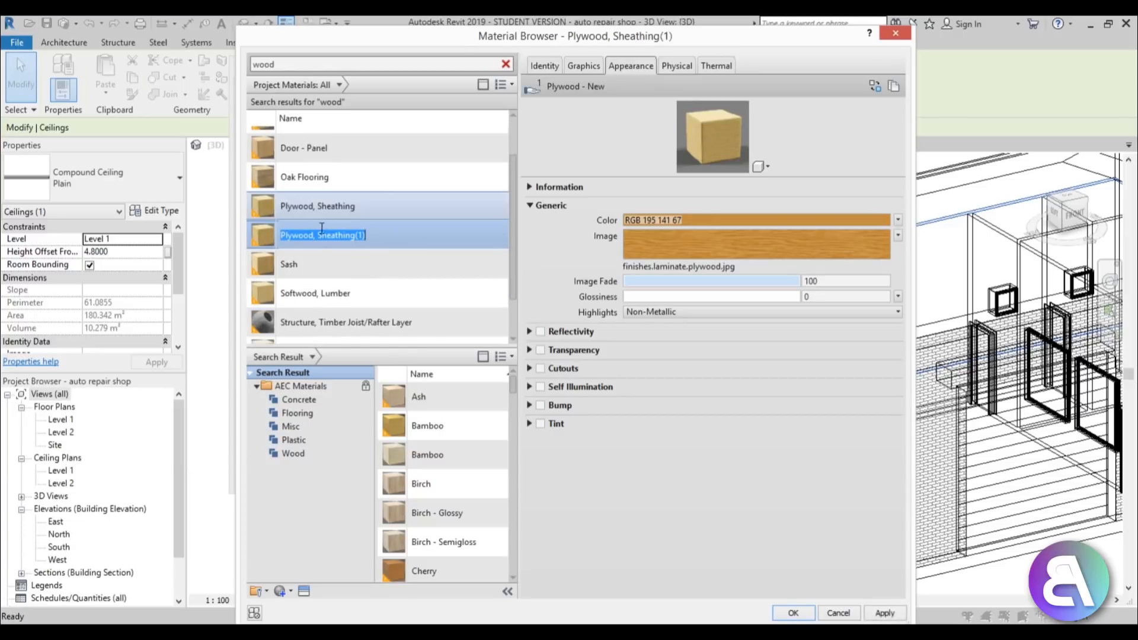
type("new")
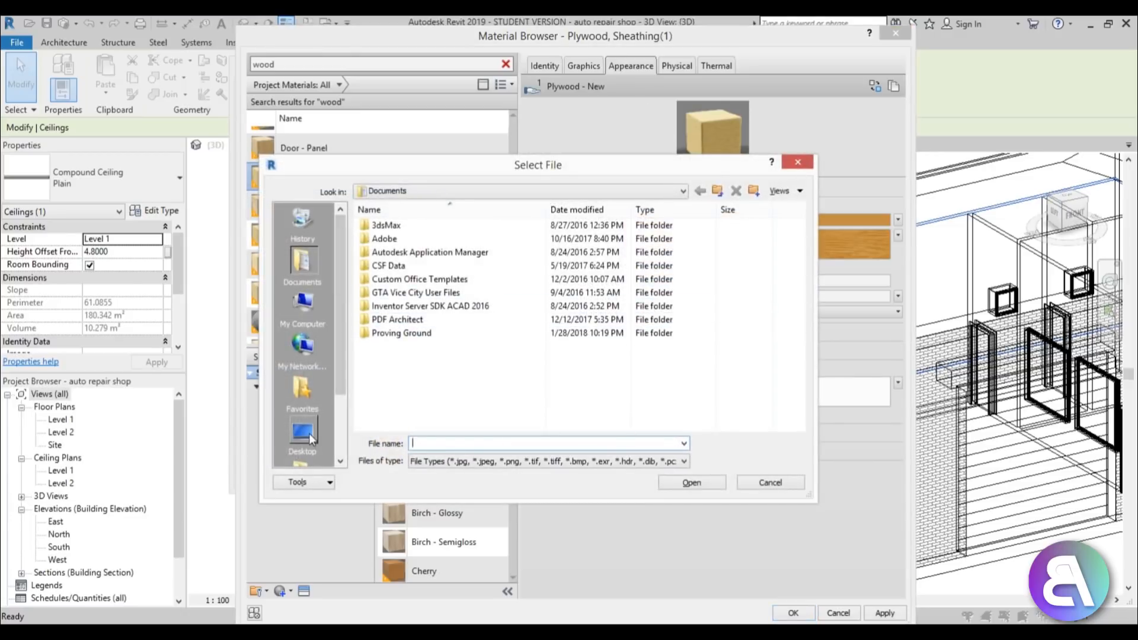
left_click(303, 431)
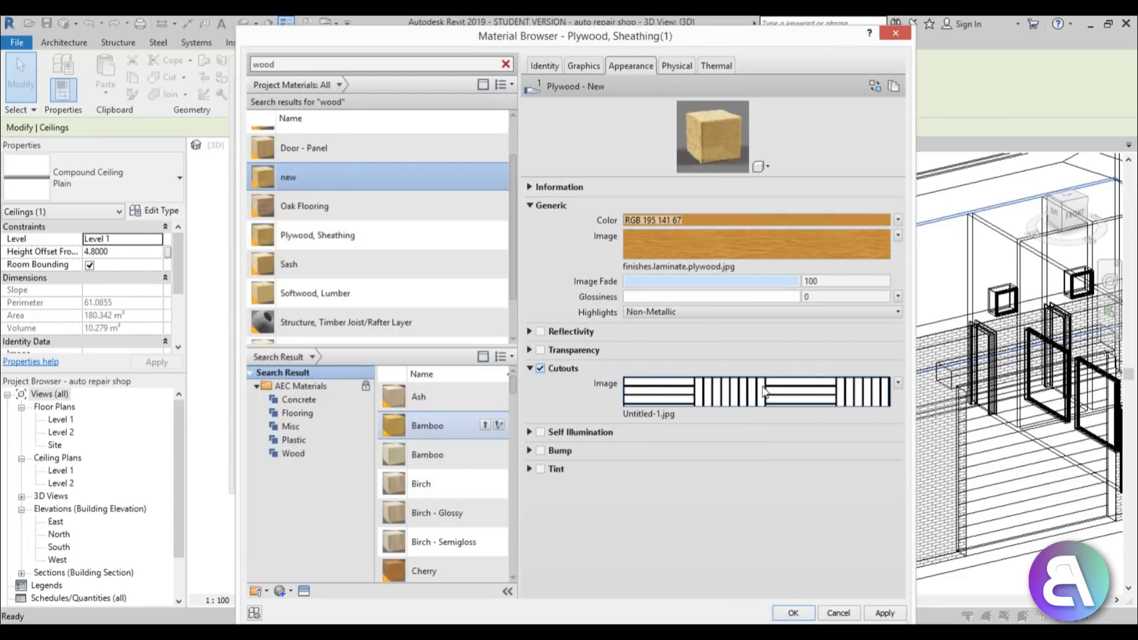
left_click(897, 383)
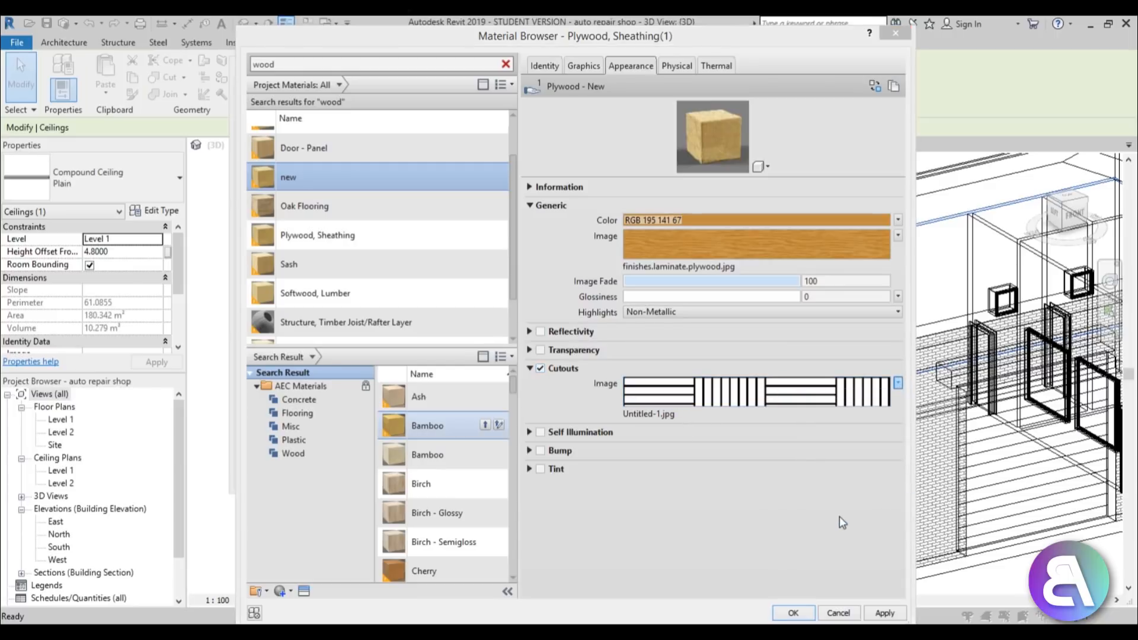
Set the Untitled-1.jpg cutout texture sample size to 2.00 m in the Texture Editor.
left_click(755, 392)
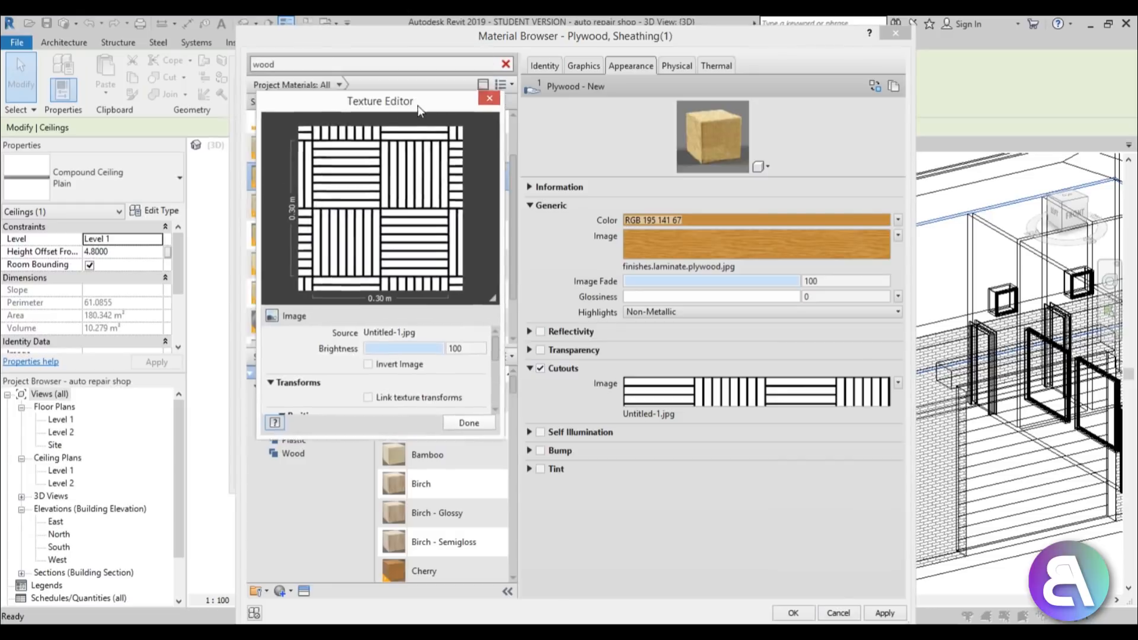
left_click_drag(380, 100, 459, 120)
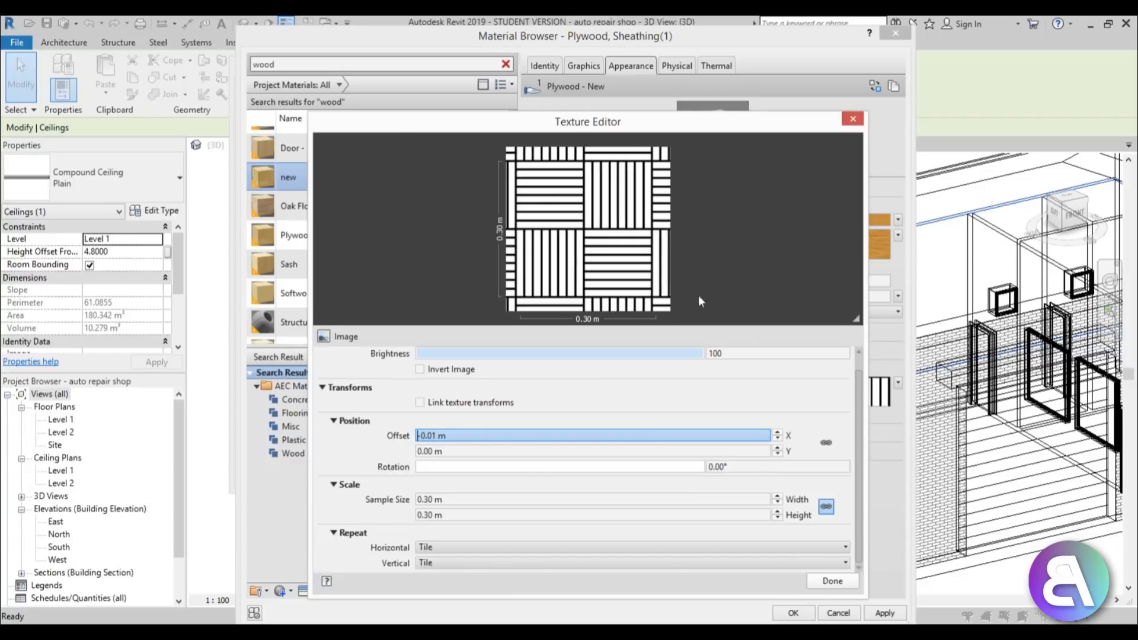
mouse_move(500, 243)
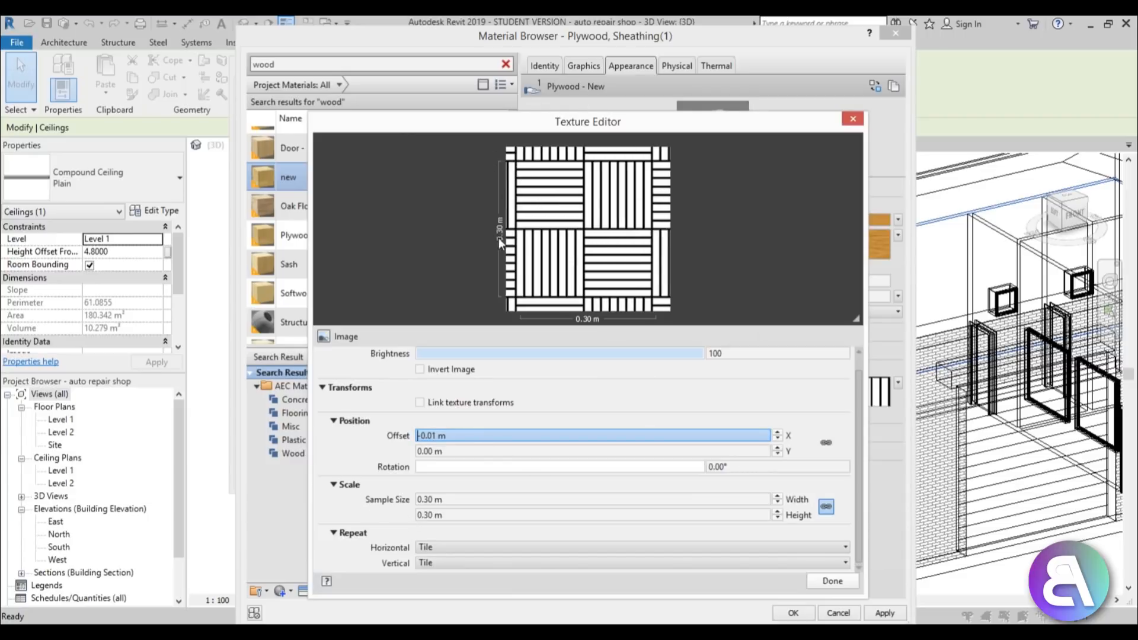
mouse_move(435, 589)
type("2.")
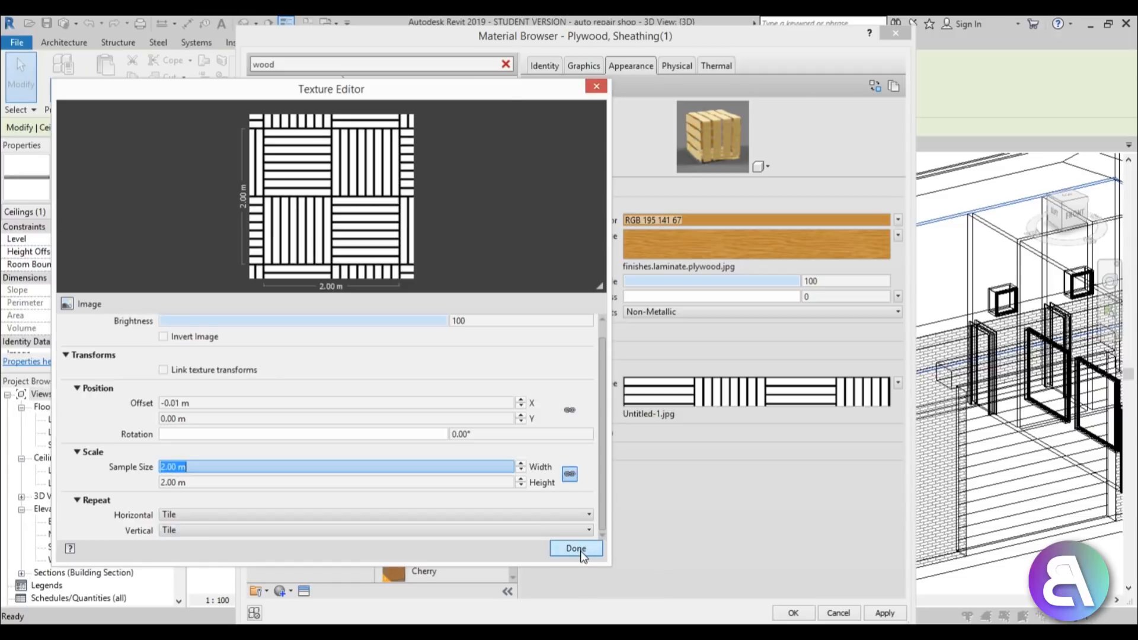
left_click(575, 547)
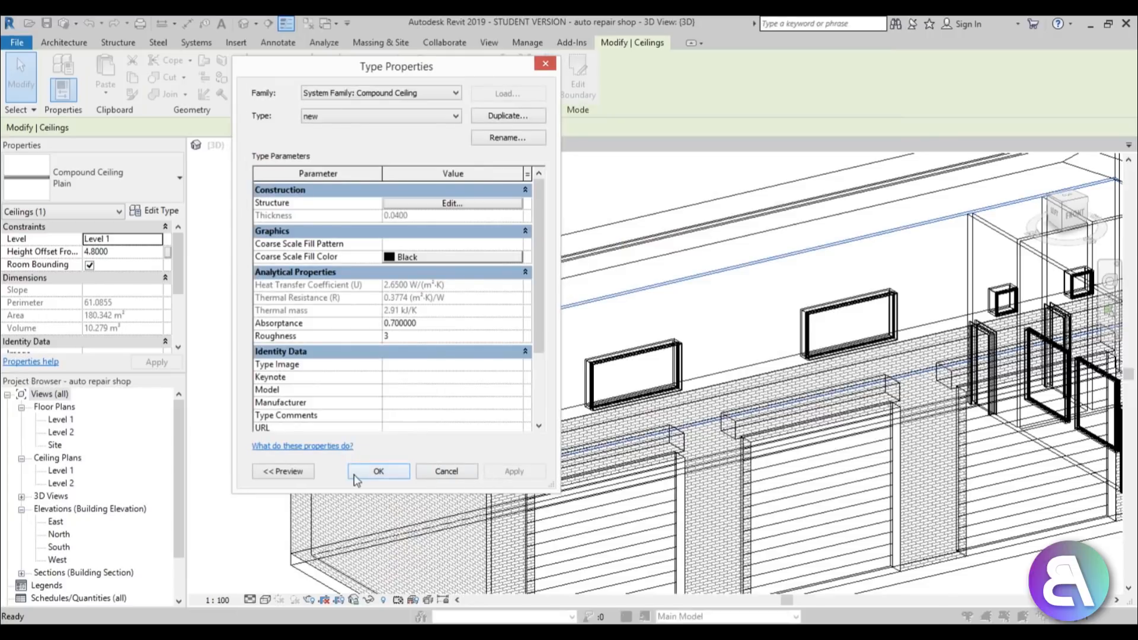
Accept the ceiling type changes and switch to the Level 1 floor plan.
left_click(377, 470)
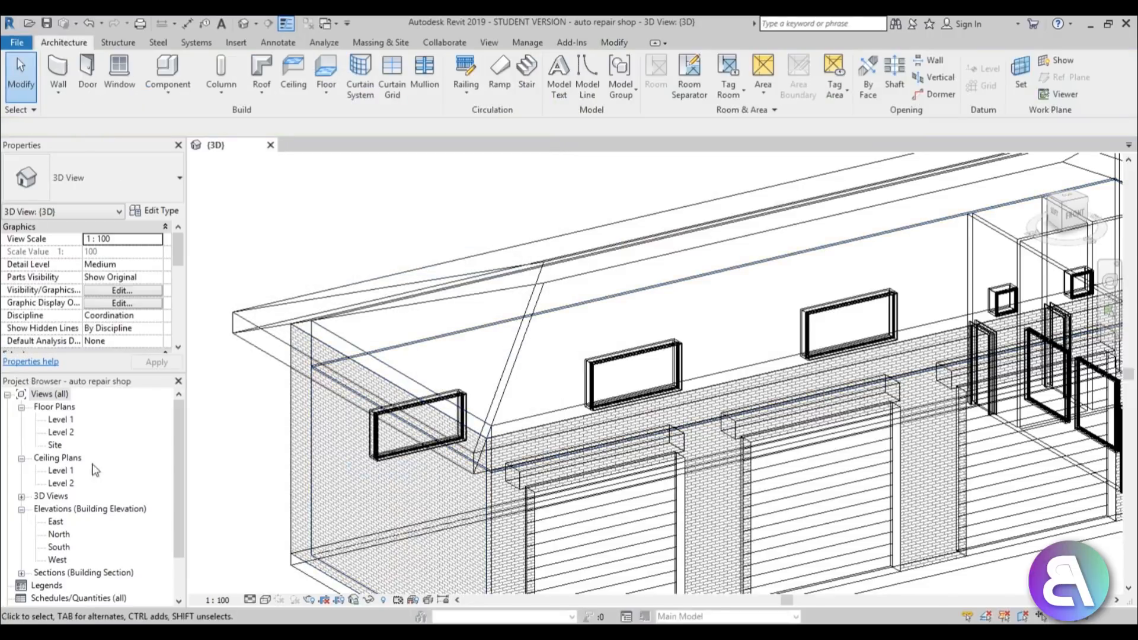
left_click(61, 420)
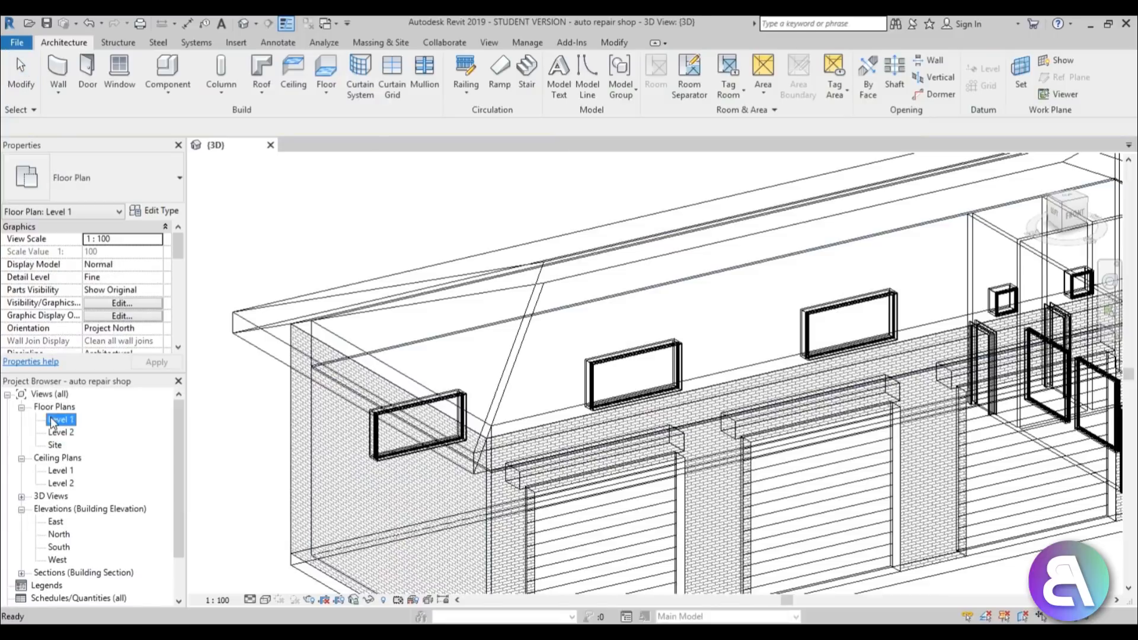
double_click(61, 419)
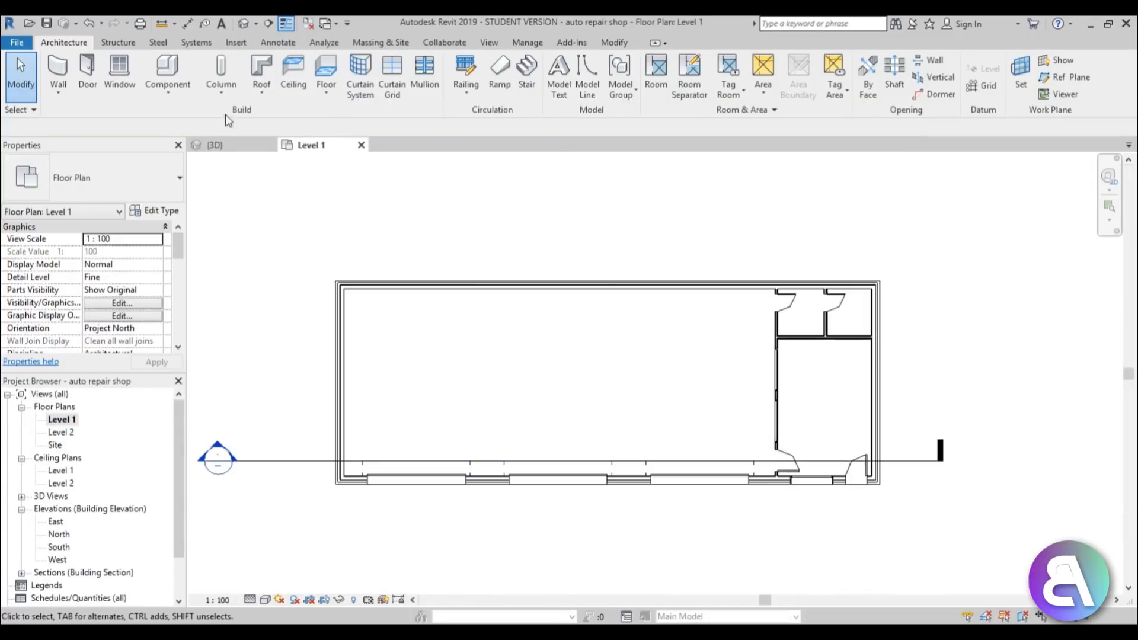
Place a perspective camera (3D View 1) just inside the left wall looking into the shop.
left_click(253, 23)
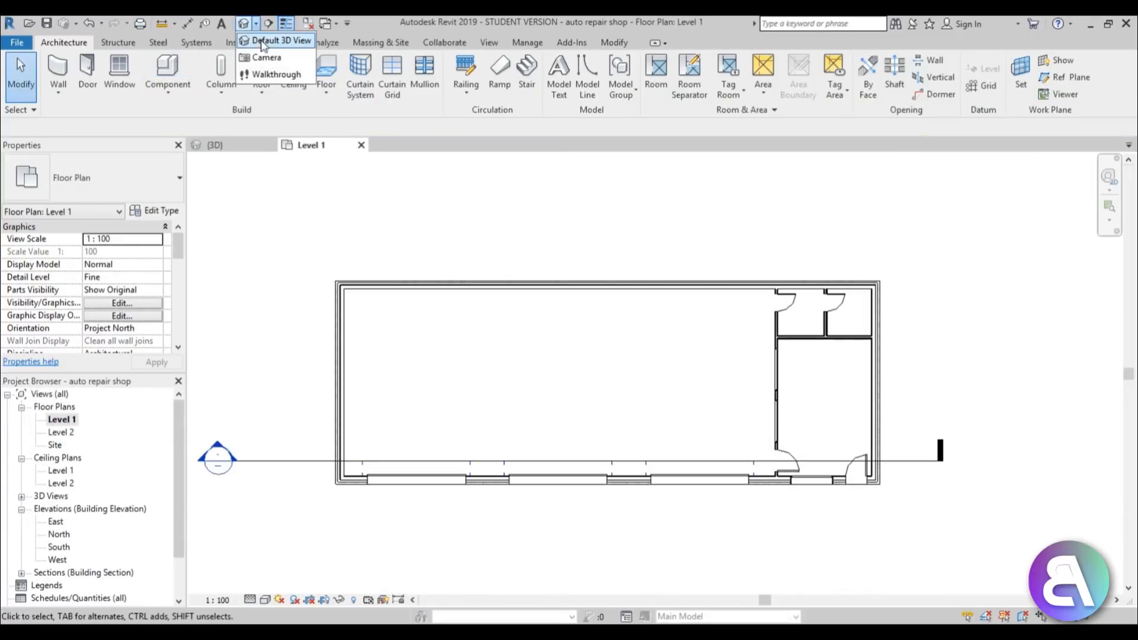
left_click(267, 57)
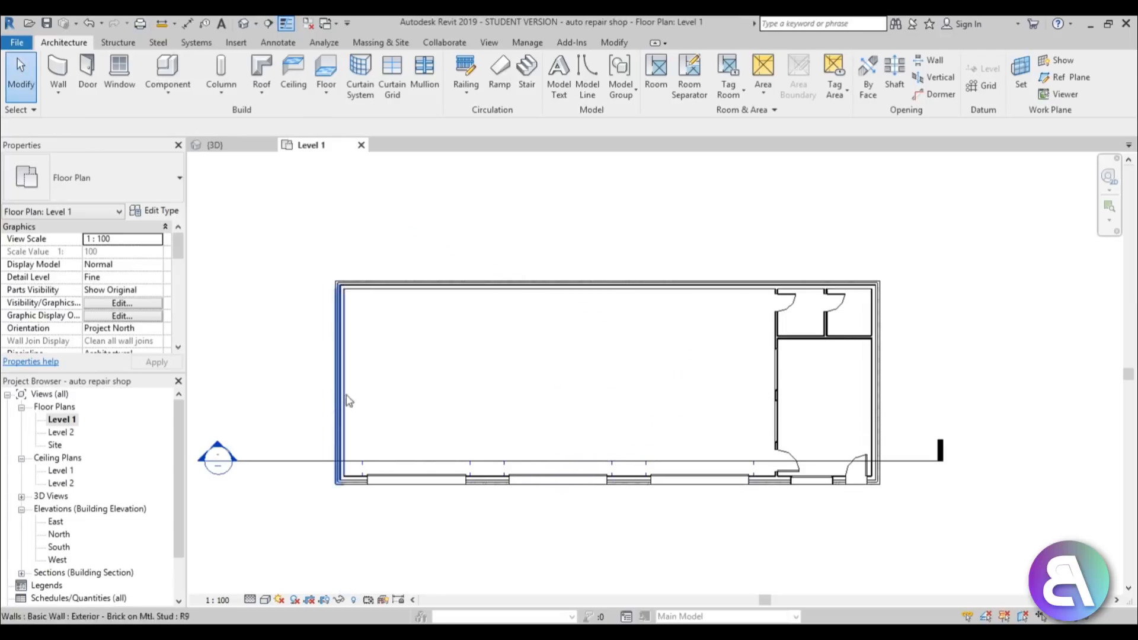
left_click(244, 24)
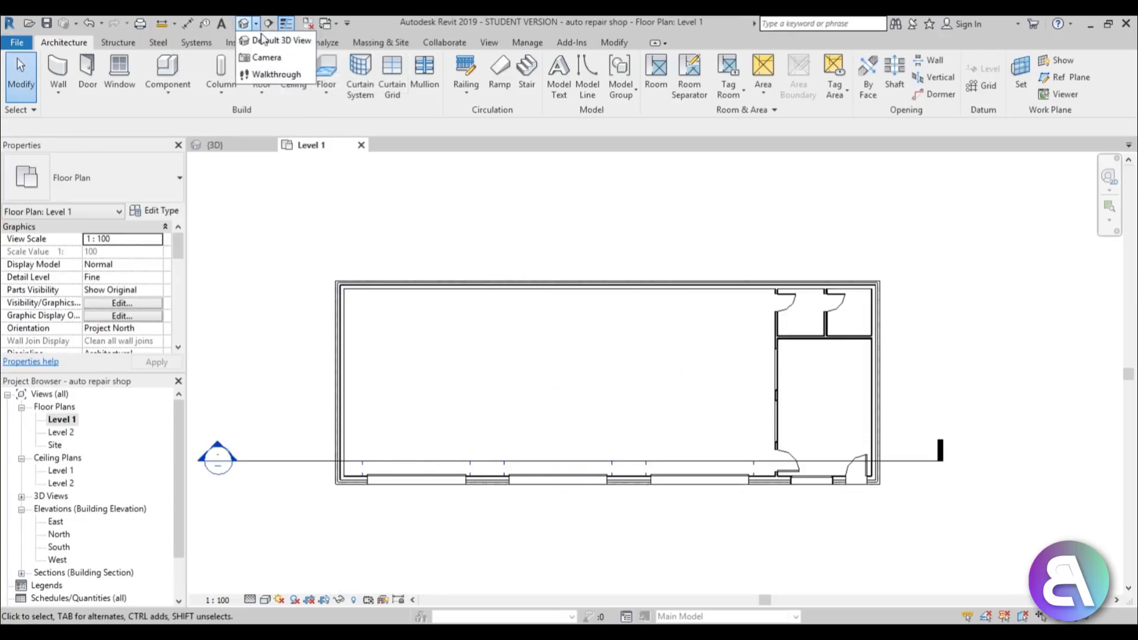
left_click(266, 57)
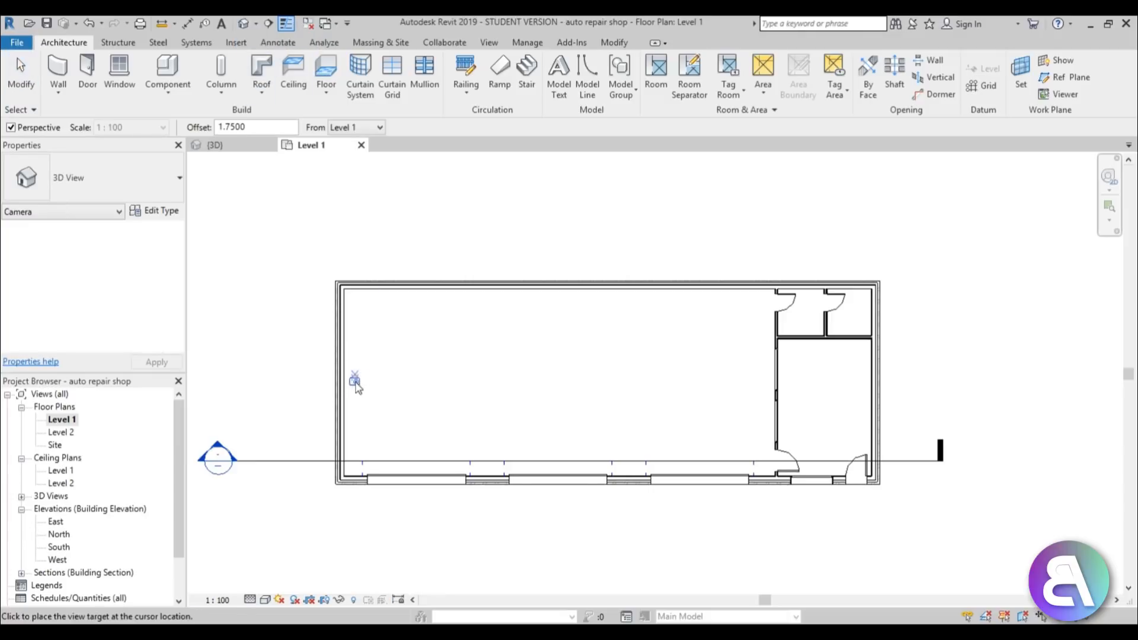
left_click(355, 381)
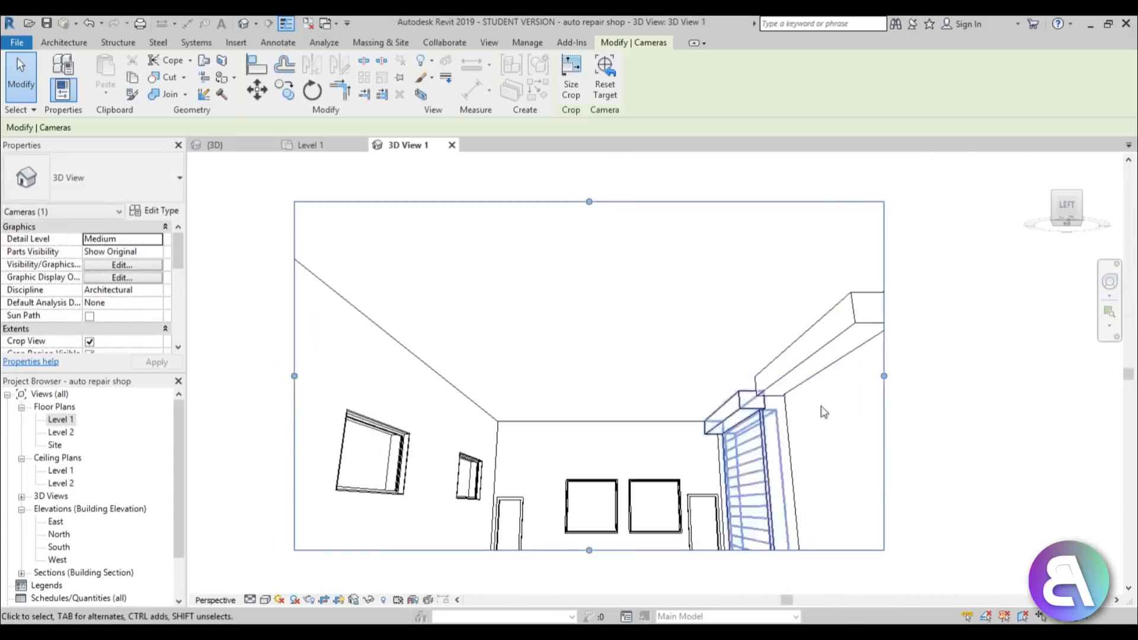
Widen the camera view's crop region and briefly edit and finish the ceiling boundary.
left_click_drag(824, 412, 626, 484)
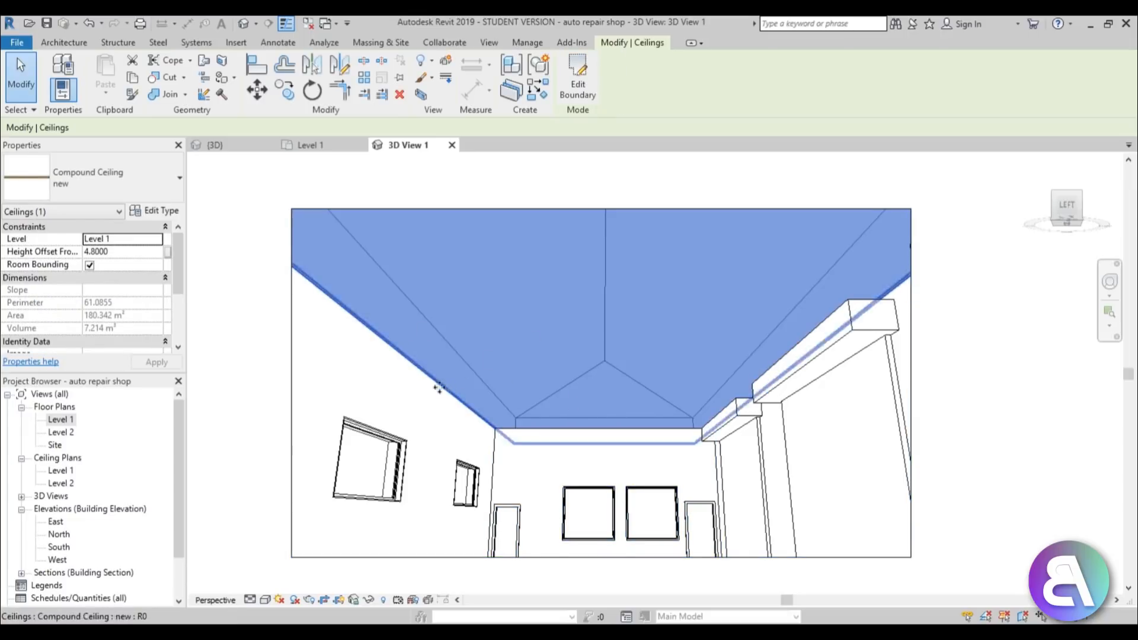
mouse_move(577, 76)
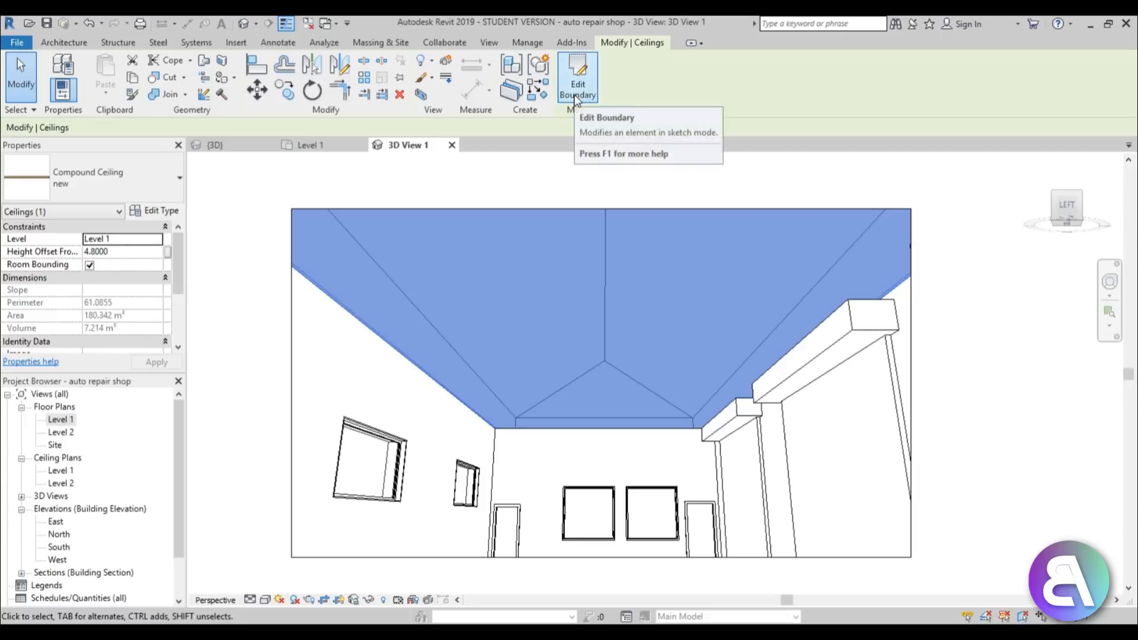
left_click(577, 80)
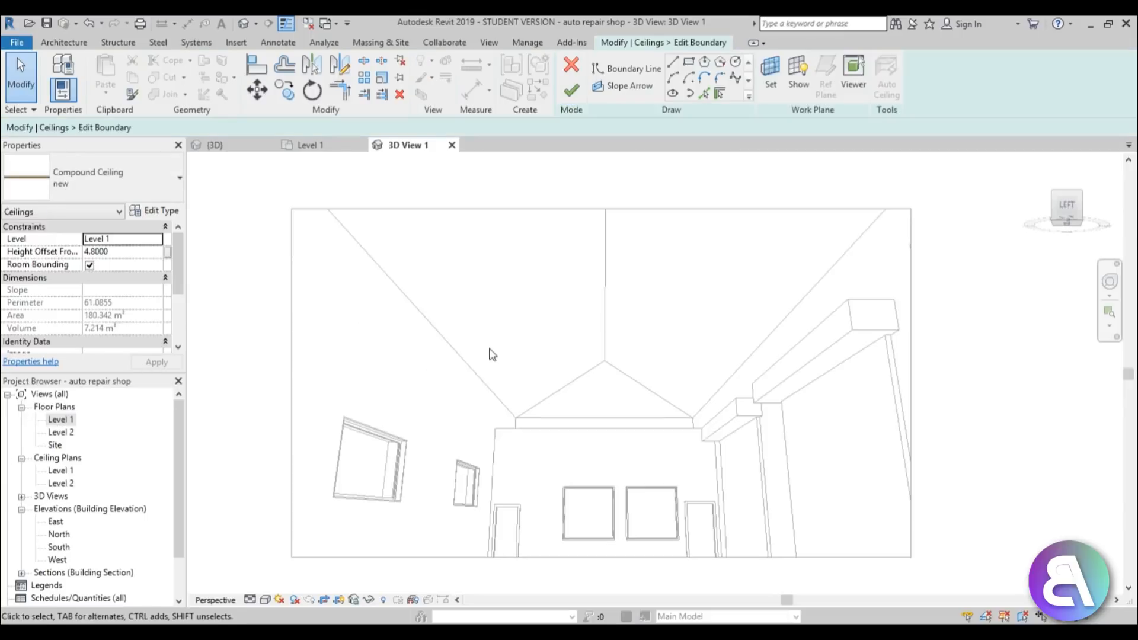
left_click(571, 85)
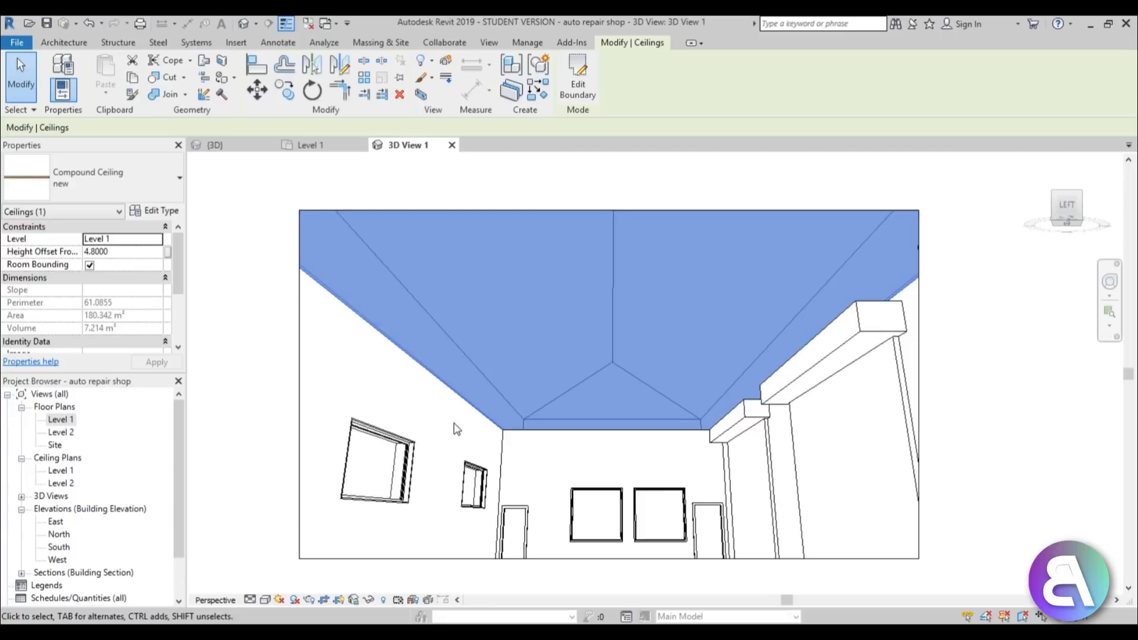
mouse_move(455, 434)
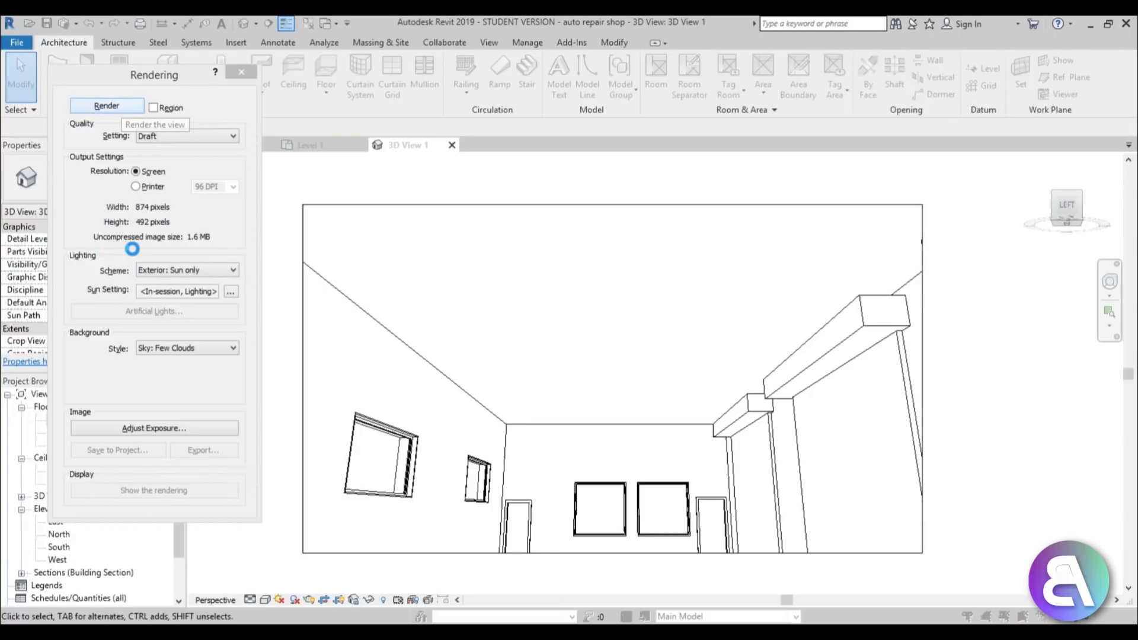
Render the camera view and bring up Adjust Exposure for the dark result.
left_click(105, 106)
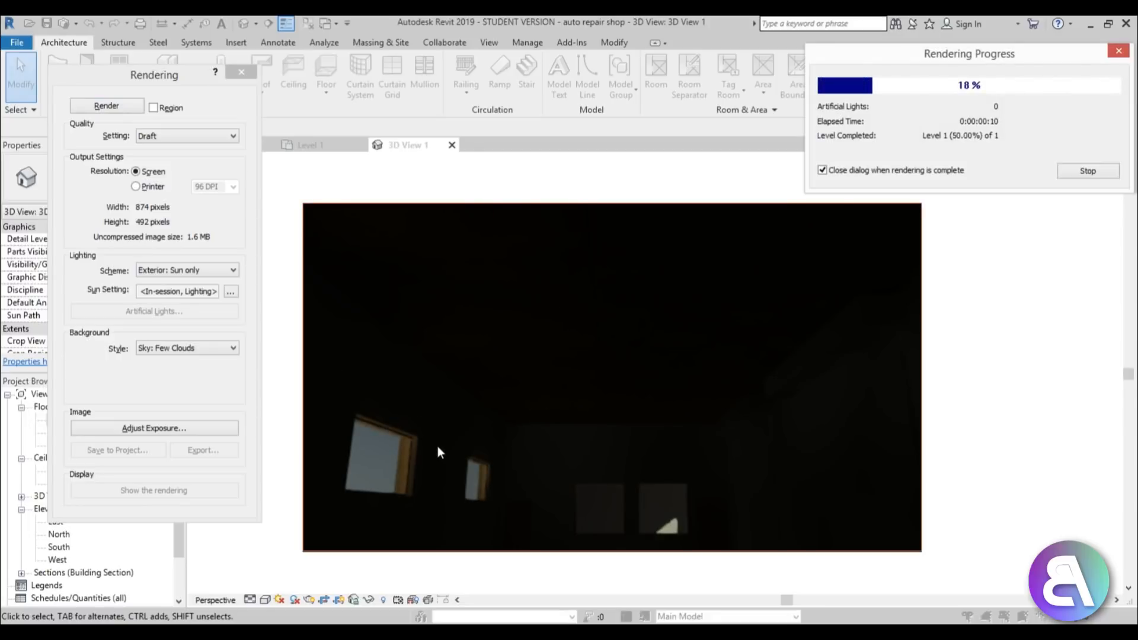
mouse_move(181, 435)
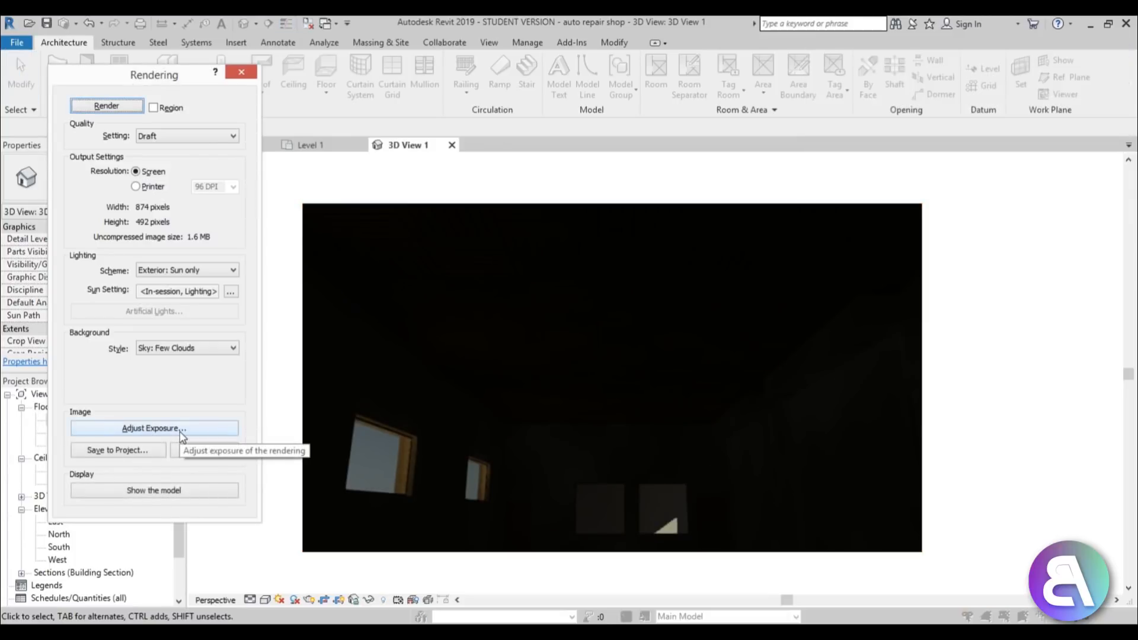
left_click(153, 428)
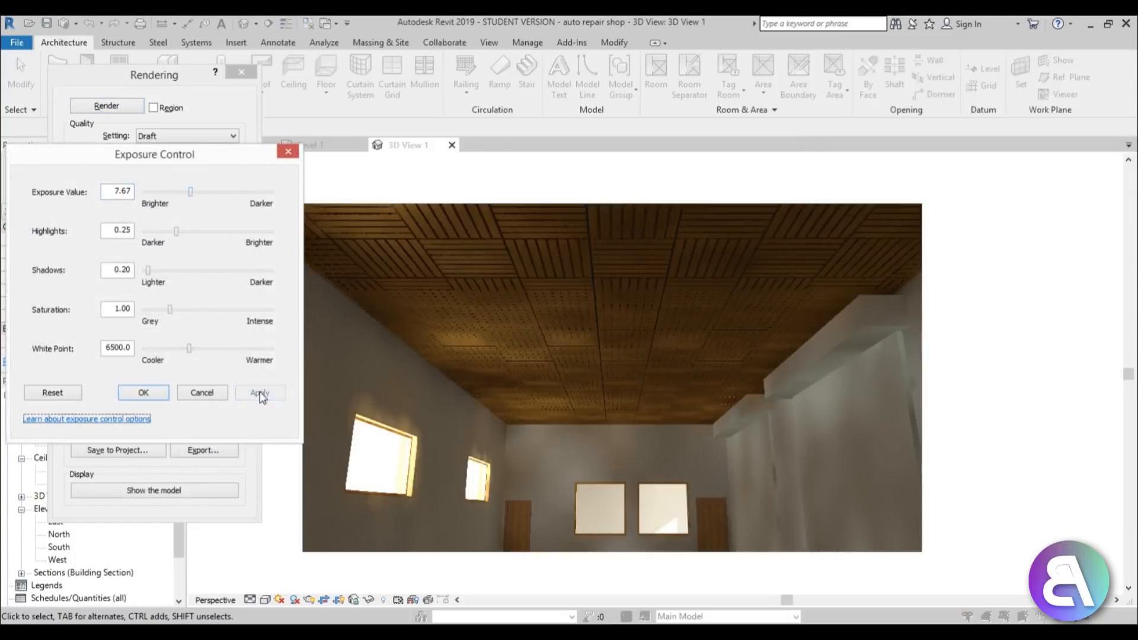
Lower the exposure value to 6.25 and apply it to brighten the wood ceiling render.
left_click(259, 393)
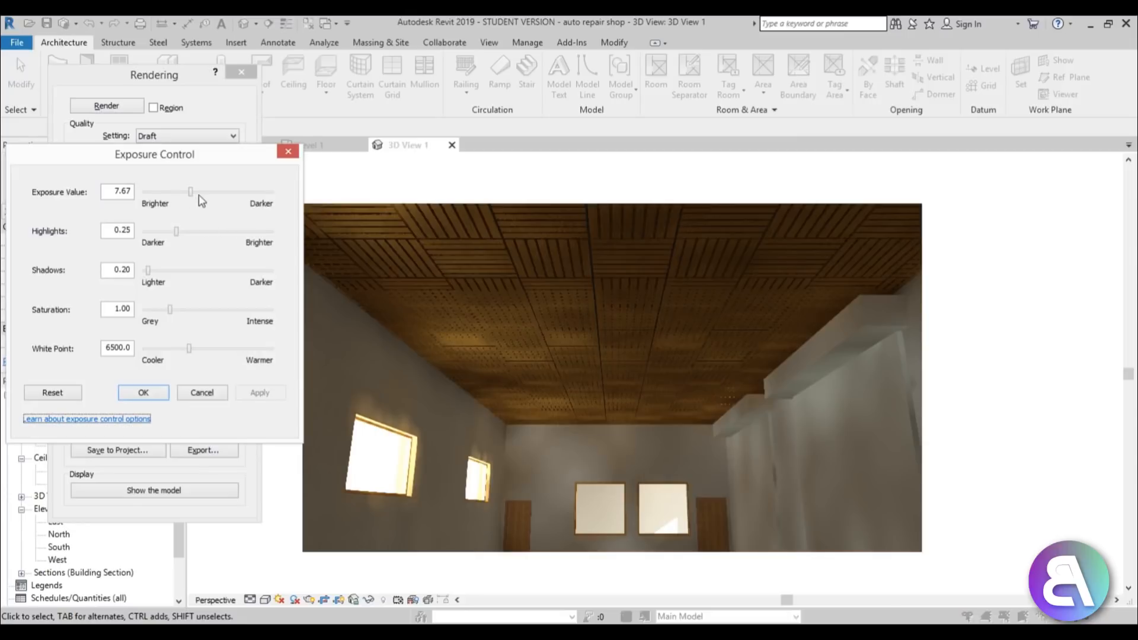
left_click_drag(190, 192, 182, 192)
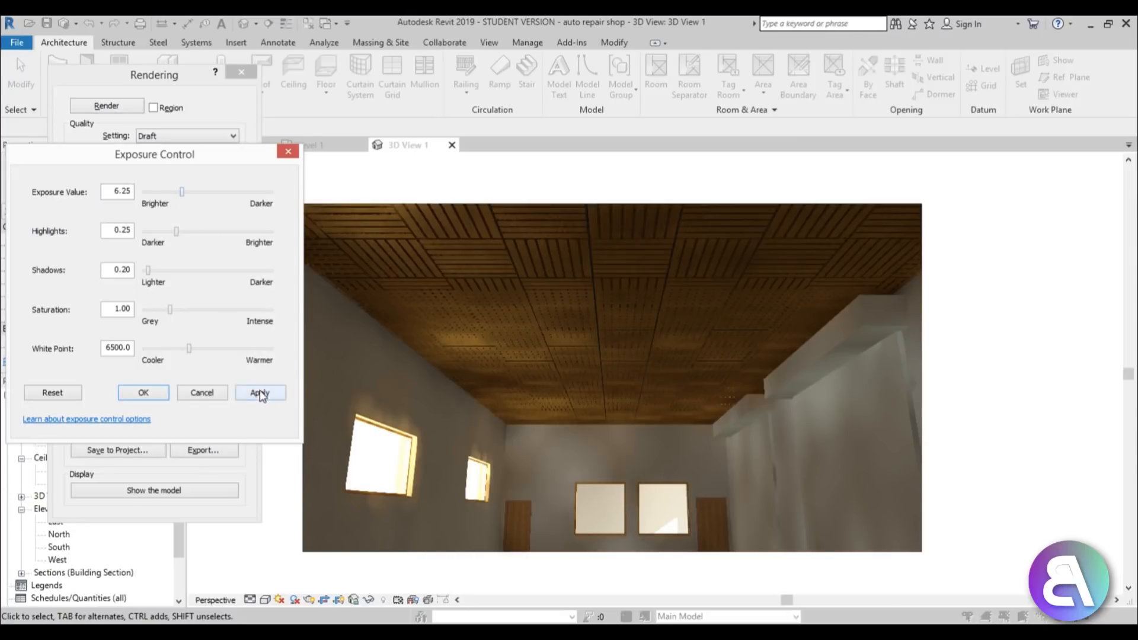
left_click(260, 392)
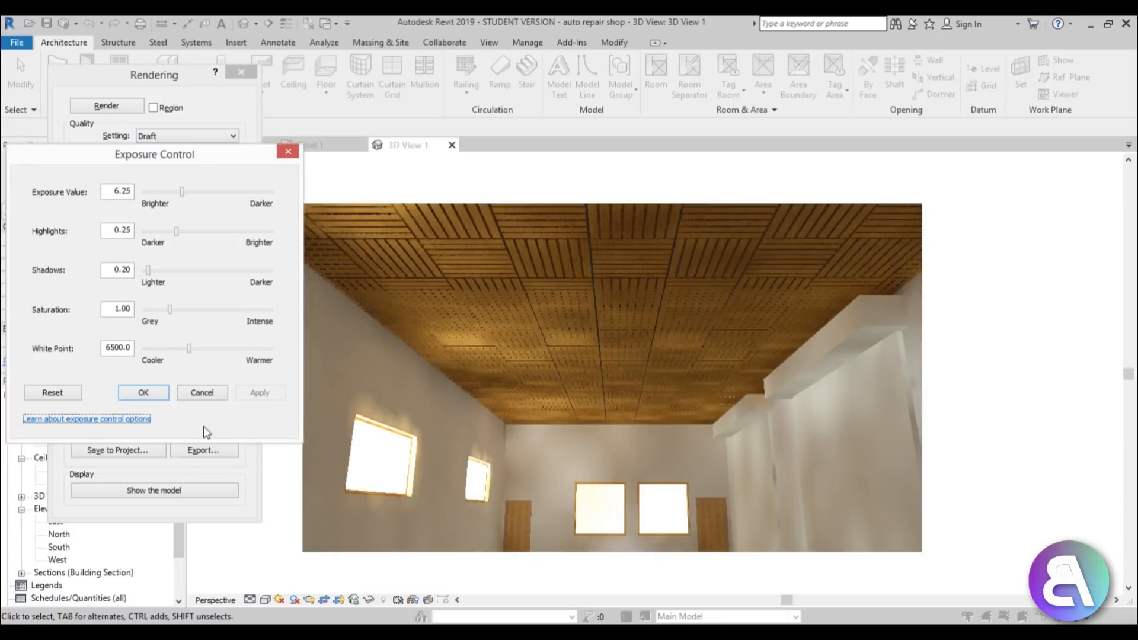
left_click(143, 392)
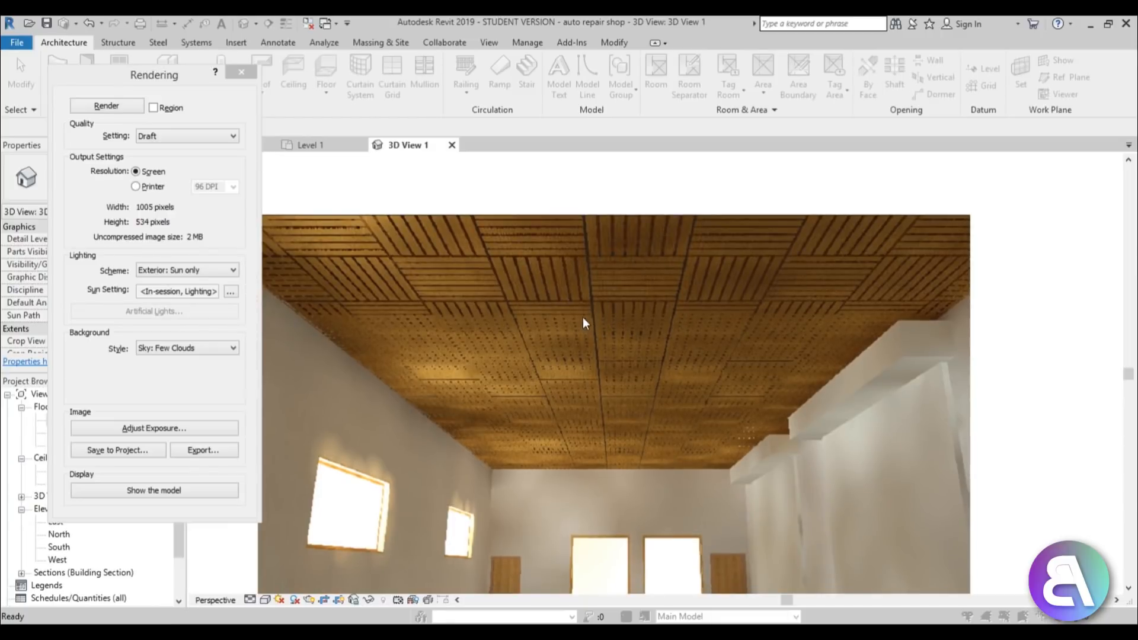
mouse_move(529, 347)
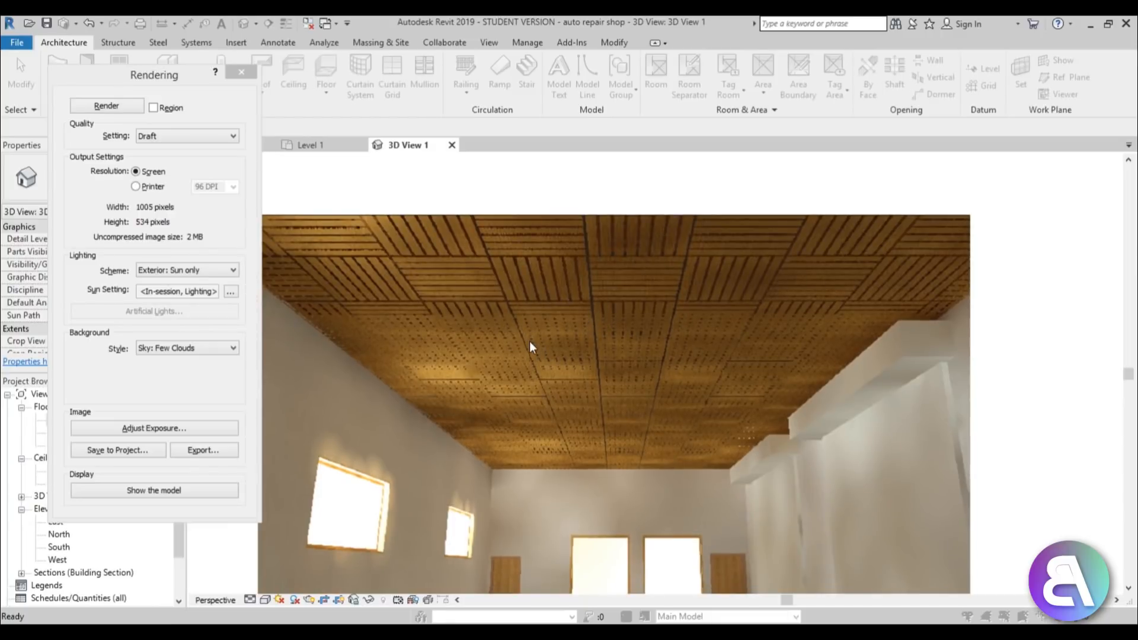
mouse_move(540, 302)
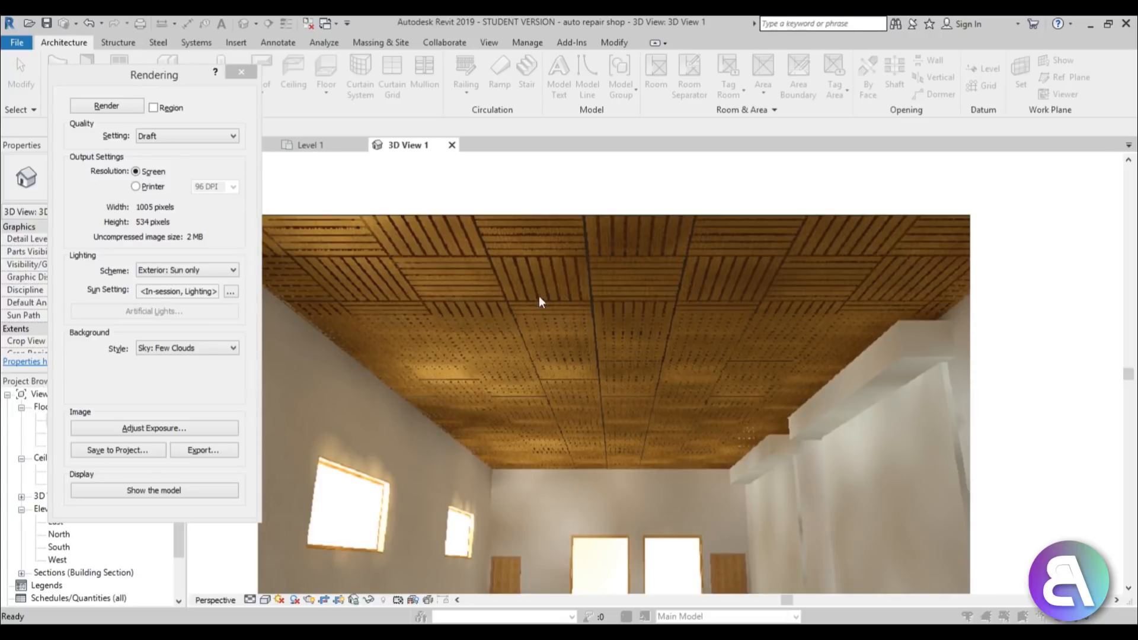
mouse_move(406, 269)
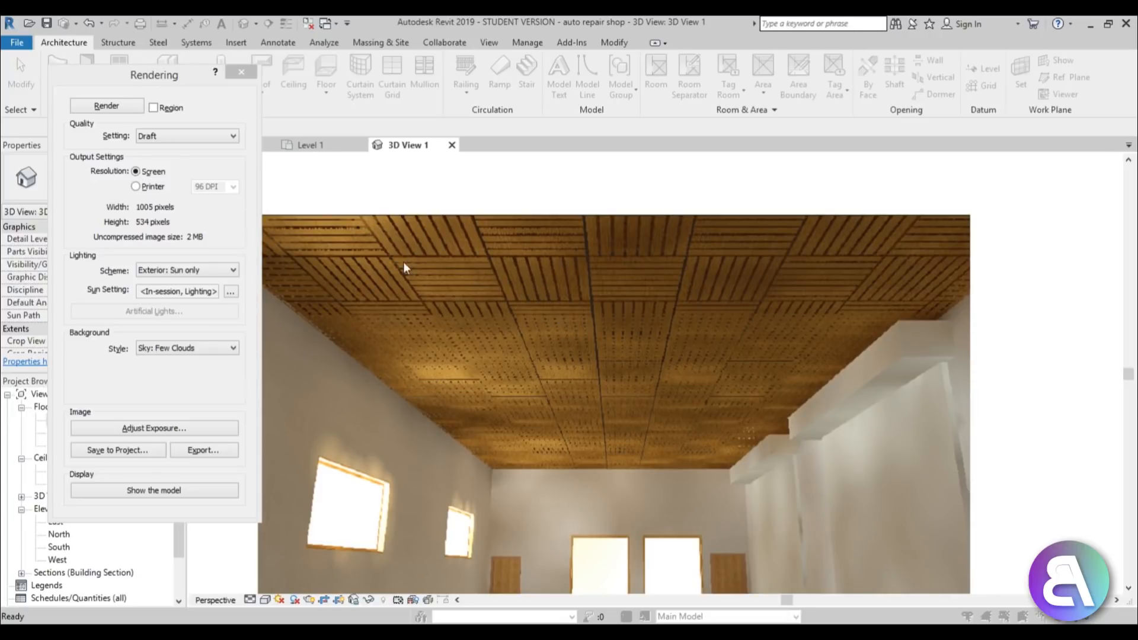
mouse_move(464, 260)
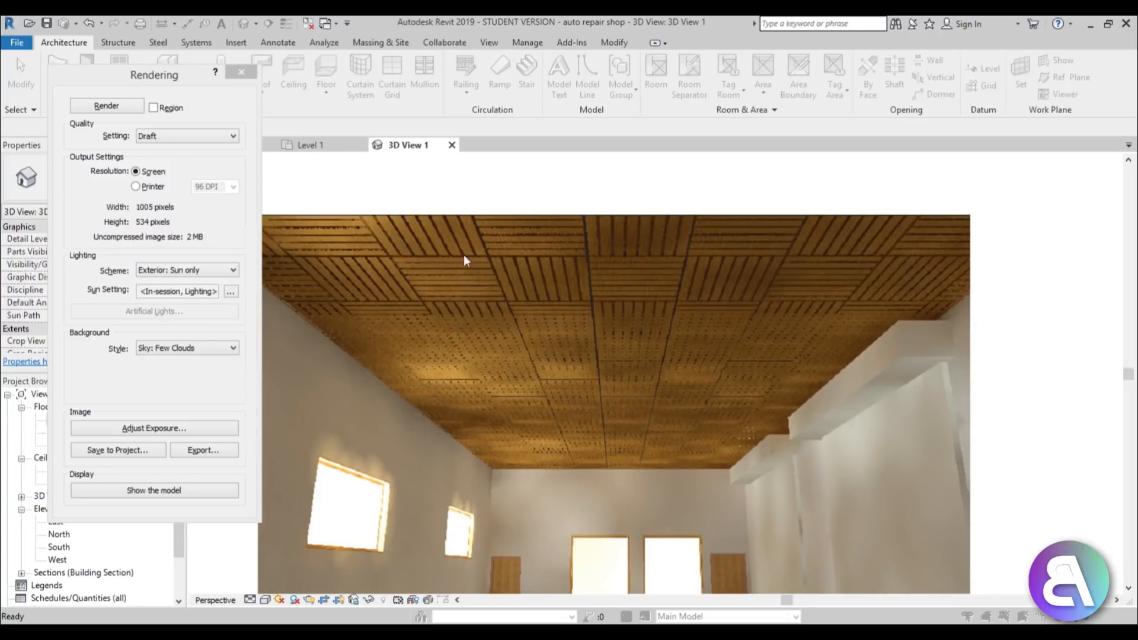
mouse_move(630, 327)
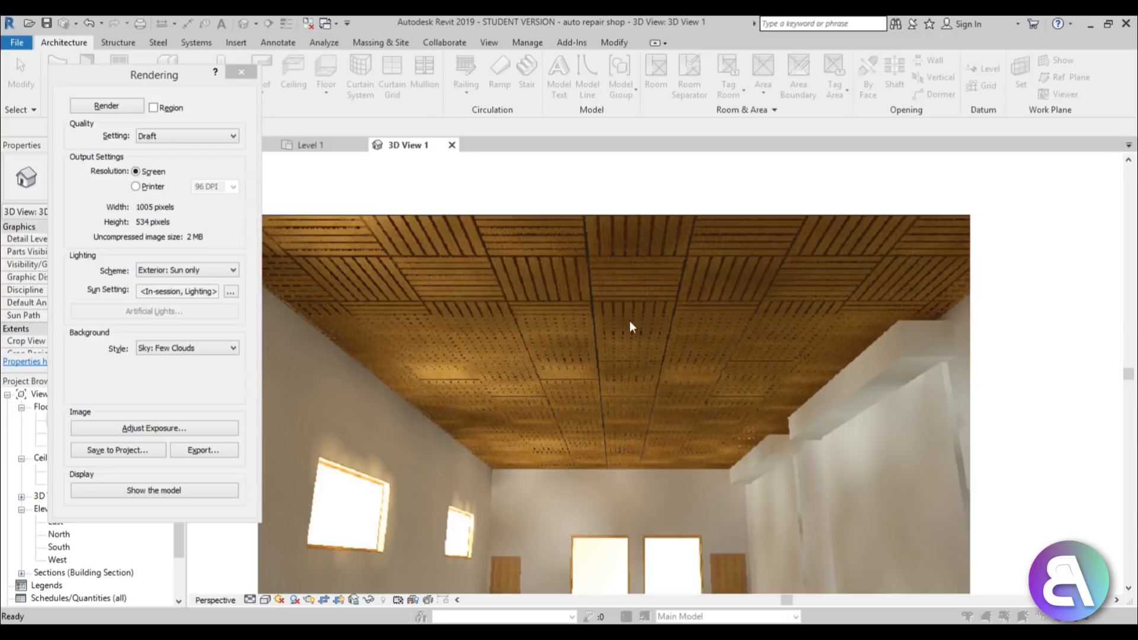